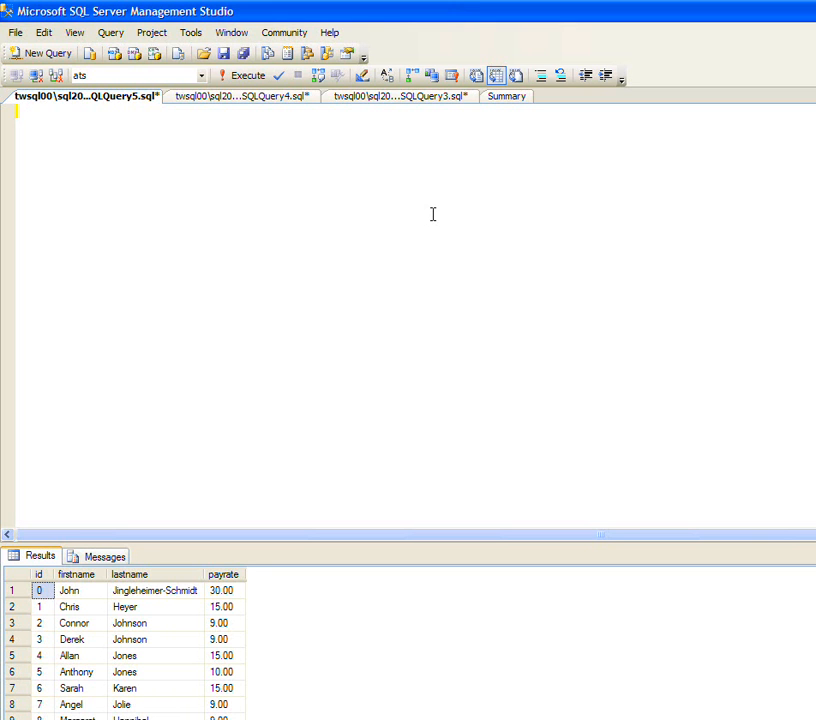
# Script switching to master, creating the ats database, and switching to ats
pyautogui.write('use master')
pyautogui.write('c')
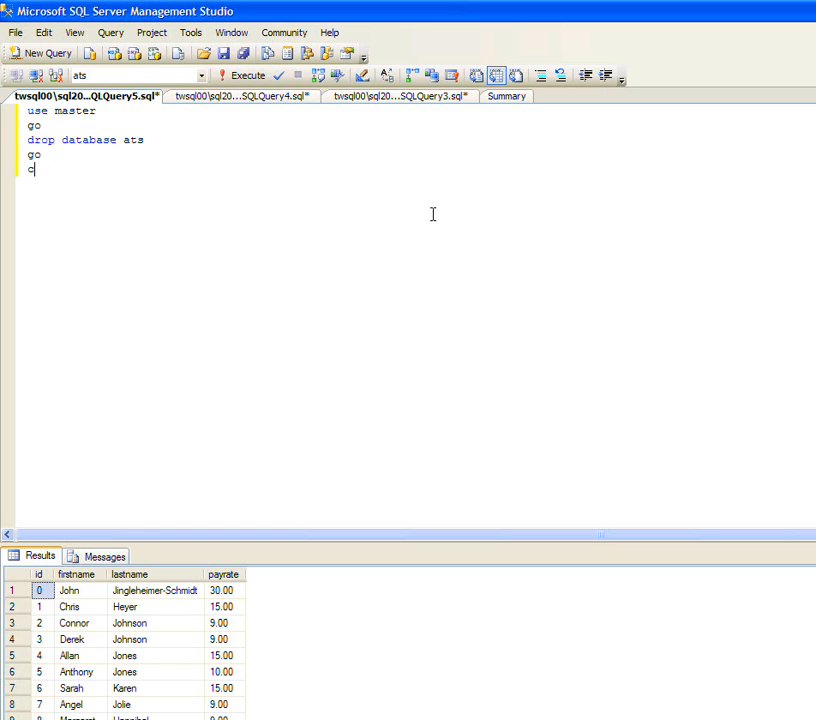
pyautogui.write('reate database ats')
pyautogui.write('c')
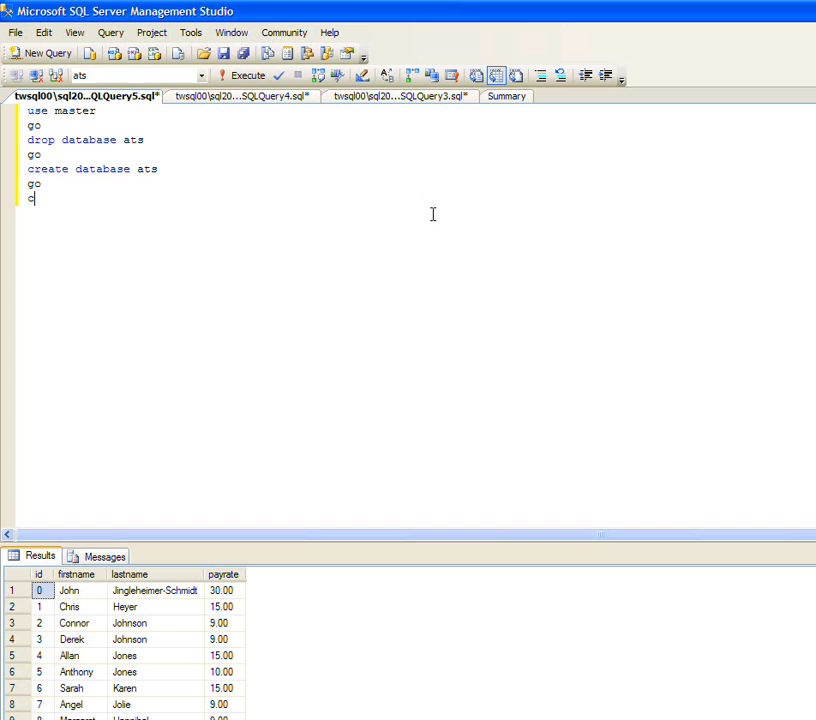
pyautogui.write('use ats')
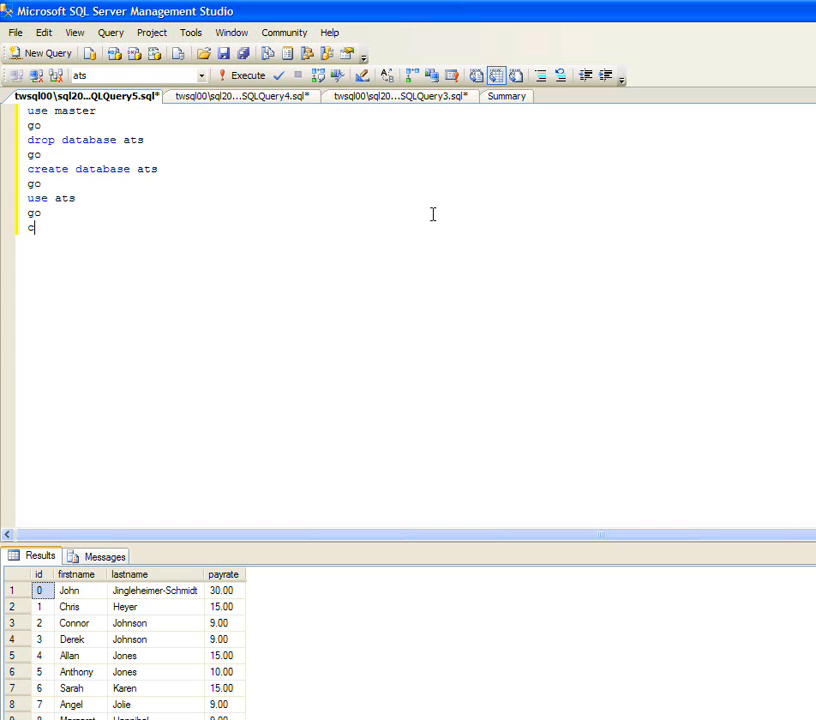
# Define the employee table with identity primary key id and money payrate not null
pyautogui.write('reate table employee')
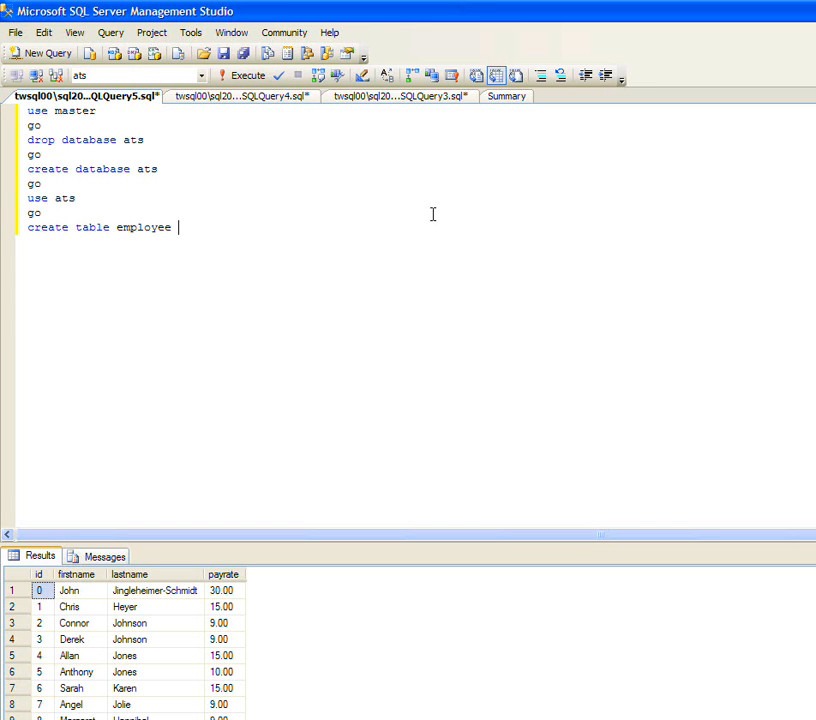
pyautogui.write('(id int ide')
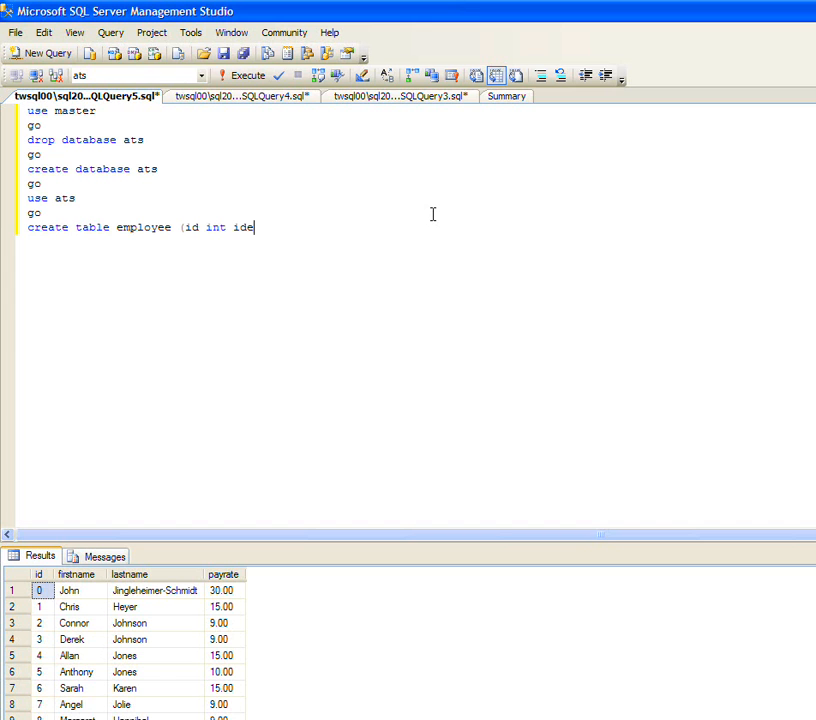
pyautogui.write('ntity(0,1) not')
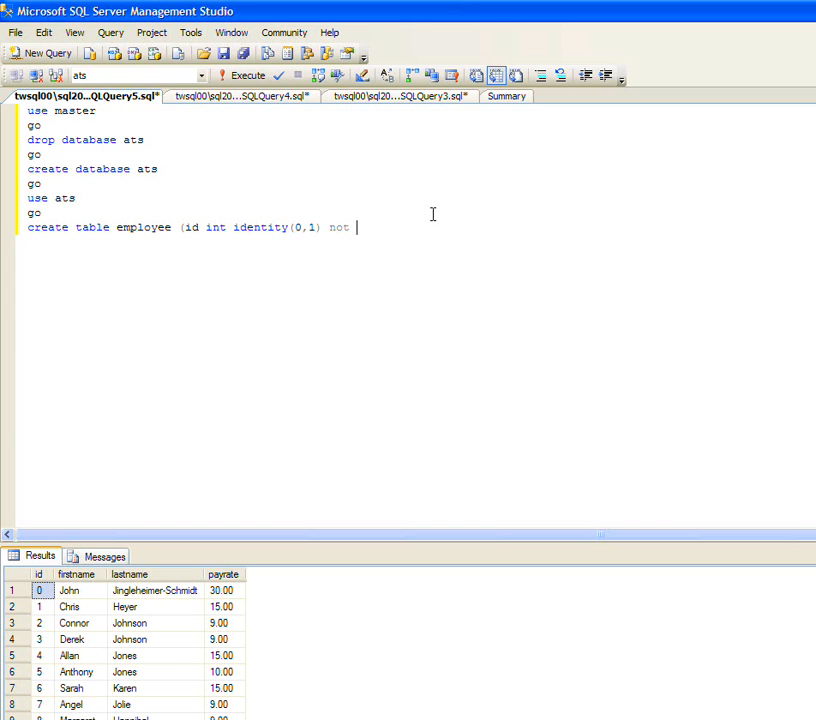
pyautogui.write('null pa')
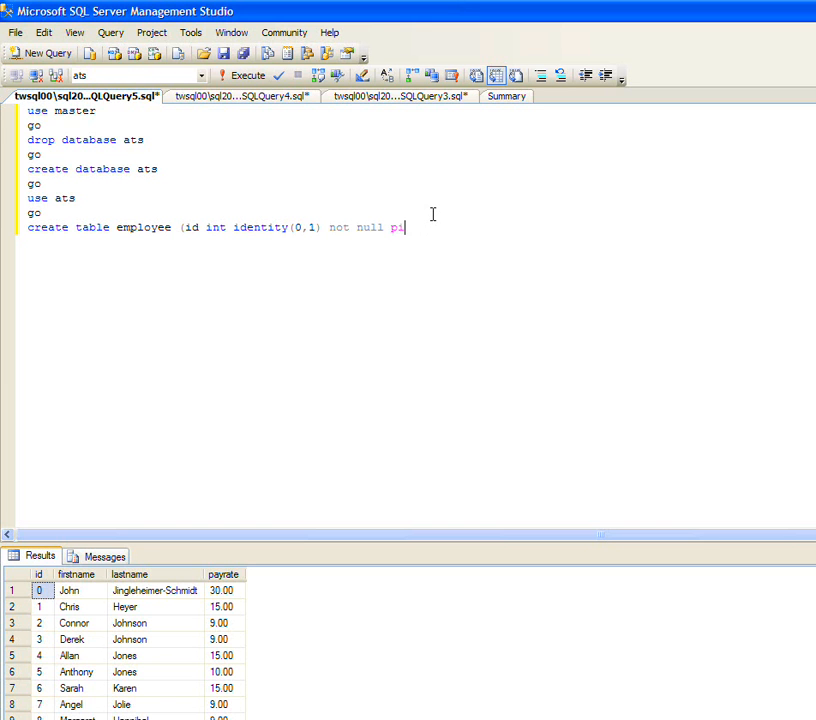
pyautogui.write('rimary key')
pyautogui.write('firstname varchar(50), lastname varchar(50')
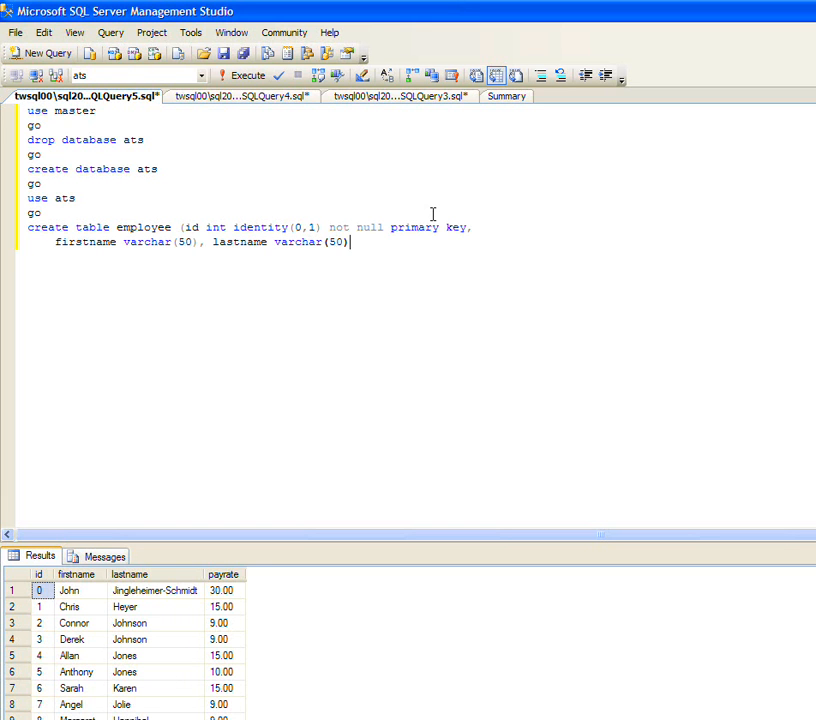
pyautogui.write(', payrate')
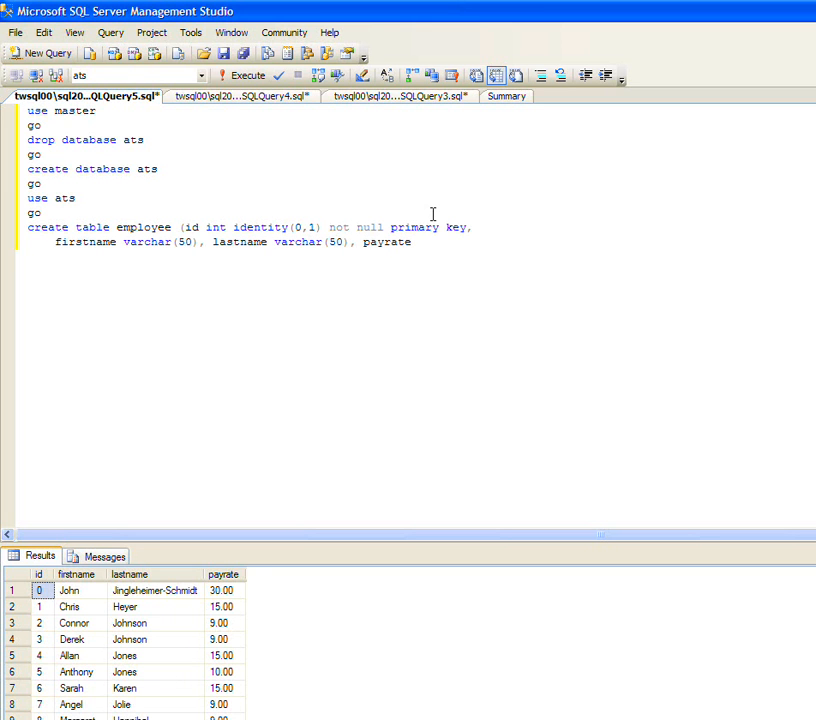
pyautogui.write('mon')
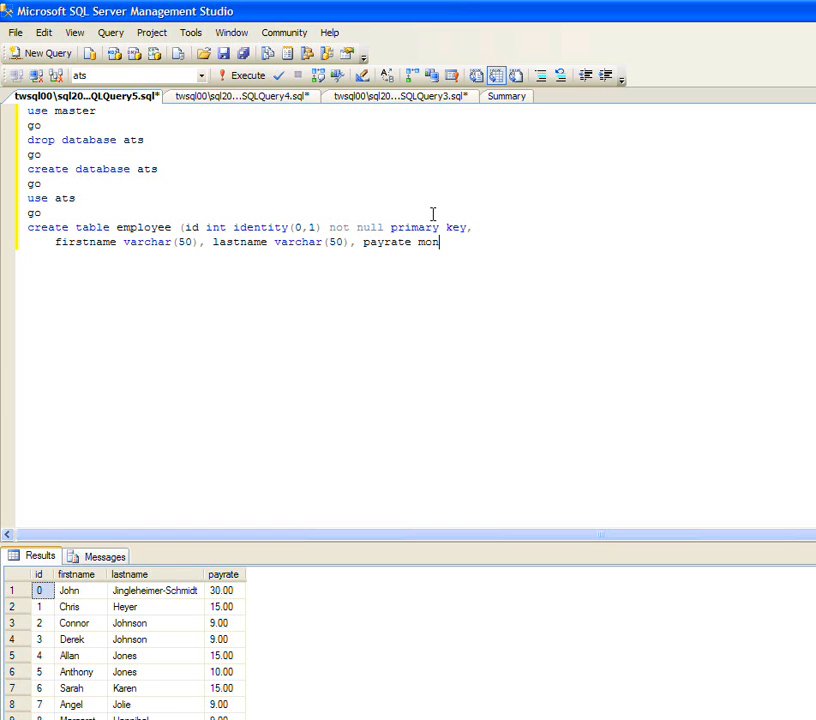
pyautogui.write('ey not null default(0')
pyautogui.write('go')
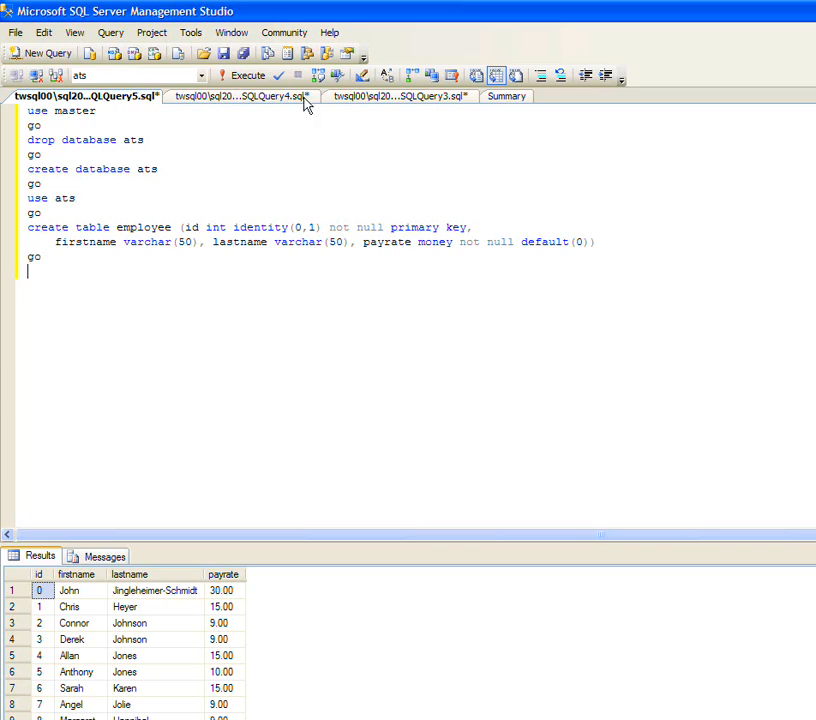
# End the script with the query 'select * from employee' after the inserts
pyautogui.click(235, 96)
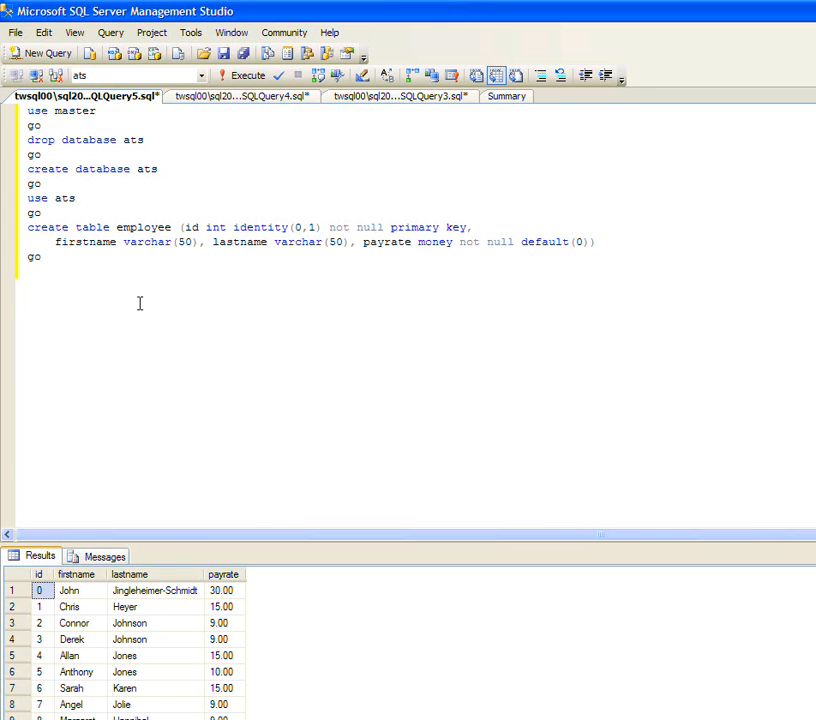
pyautogui.scroll(-3)
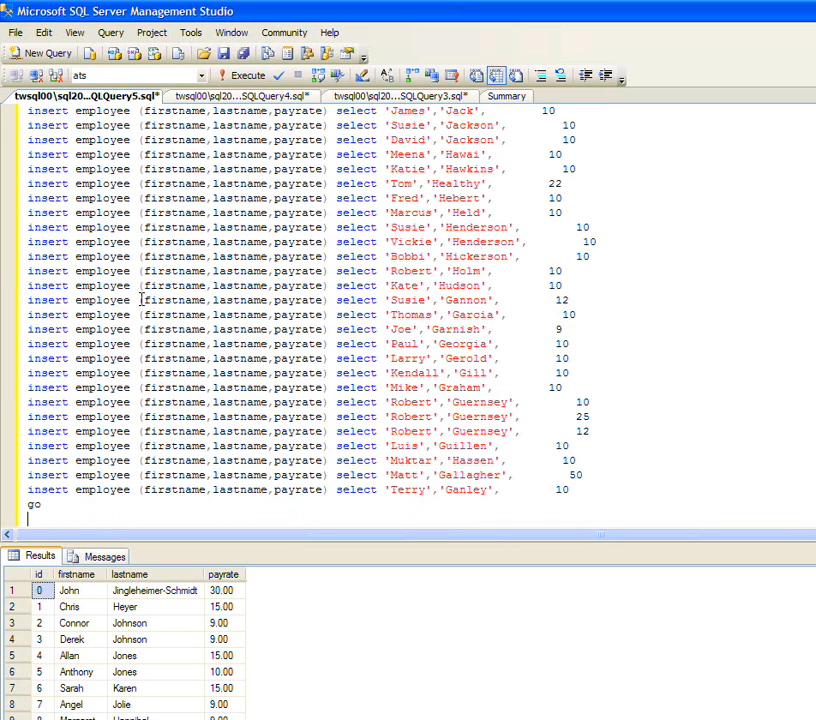
pyautogui.write('select *')
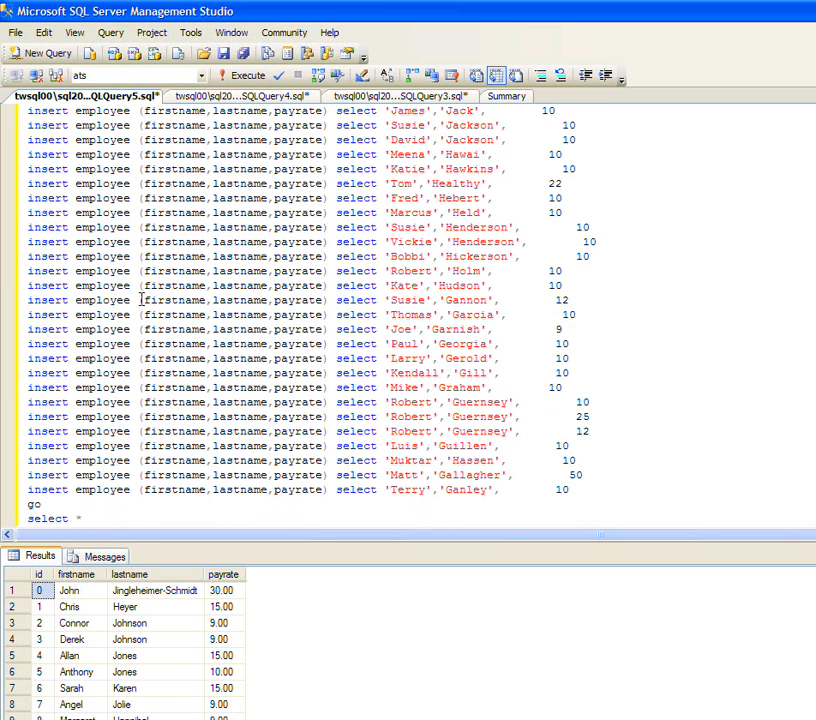
pyautogui.write('f')
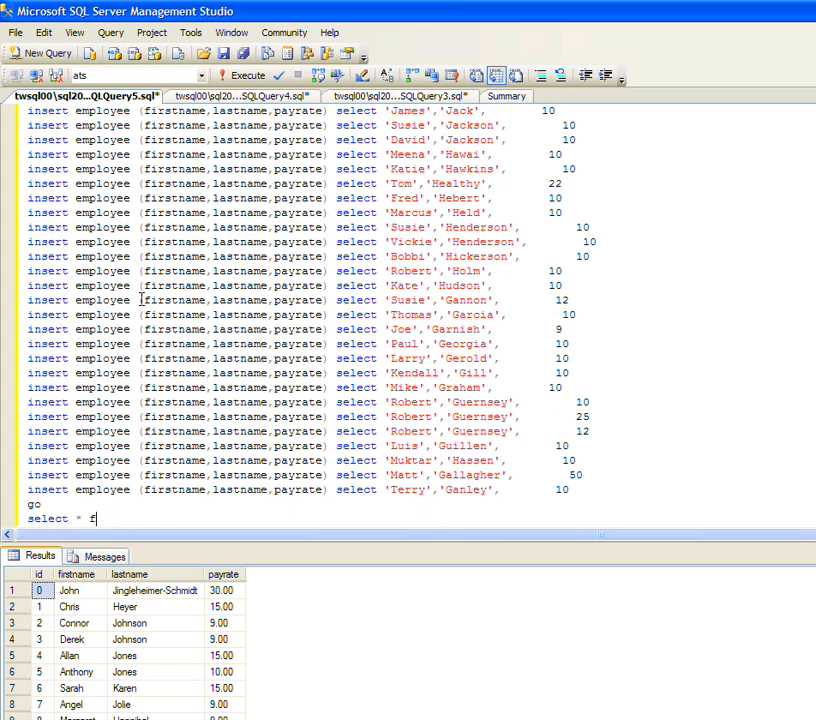
pyautogui.write('rom employee')
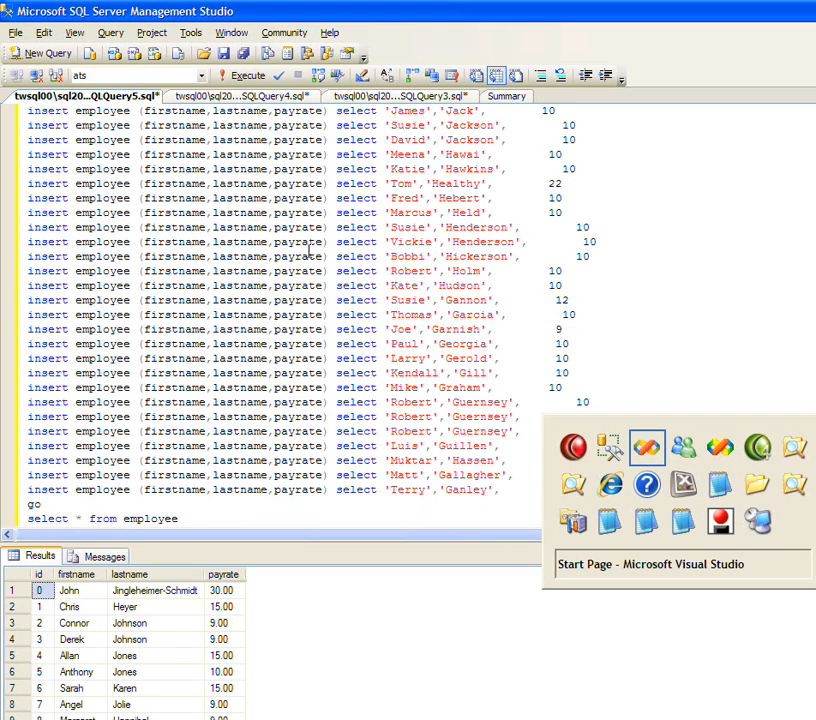
# Start an LLBLGen Pro project using the SQL Server driver on twsql00\sql2005 with the ats catalog
pyautogui.click(20, 710)
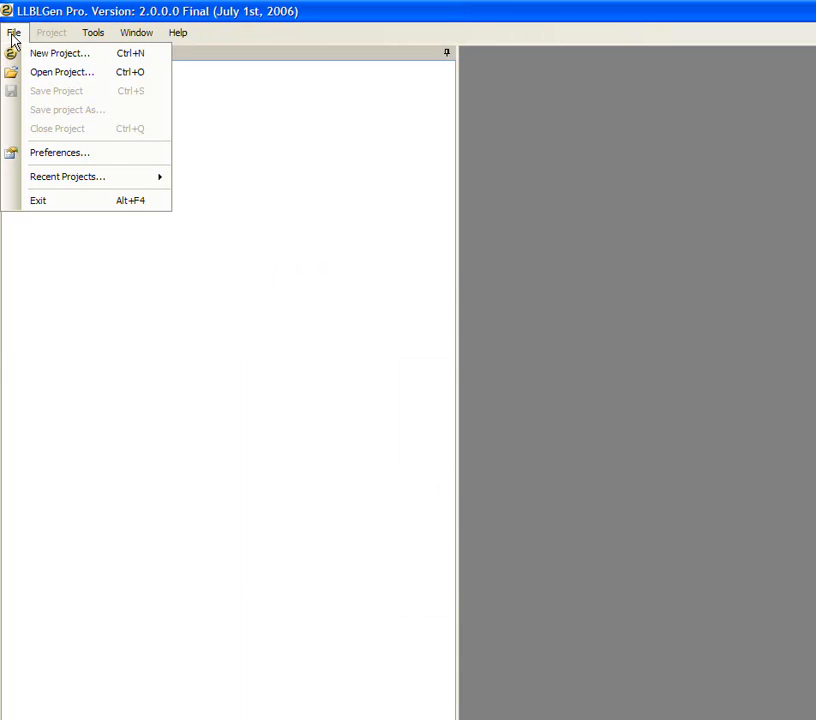
pyautogui.click(60, 53)
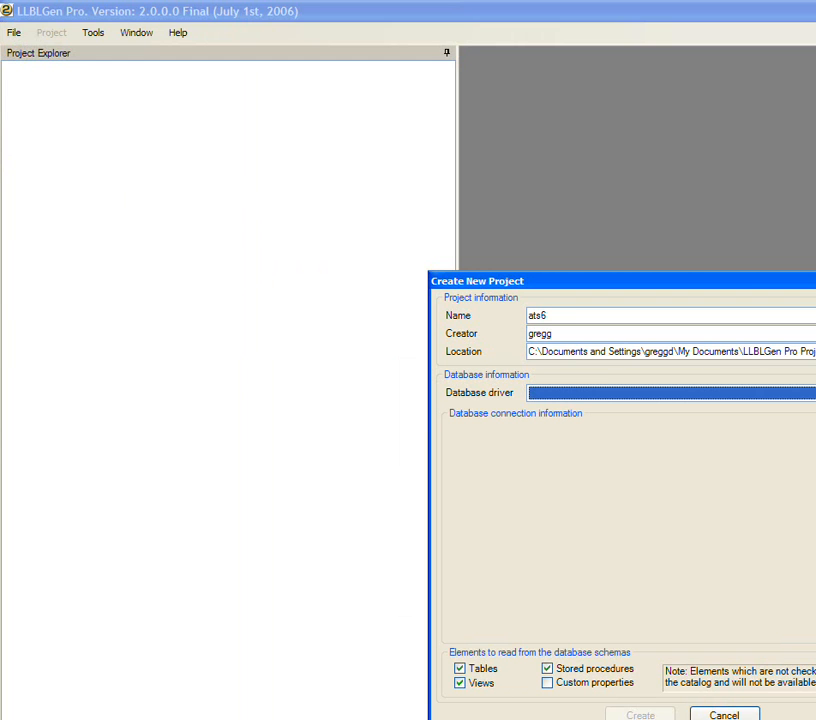
pyautogui.click(670, 392)
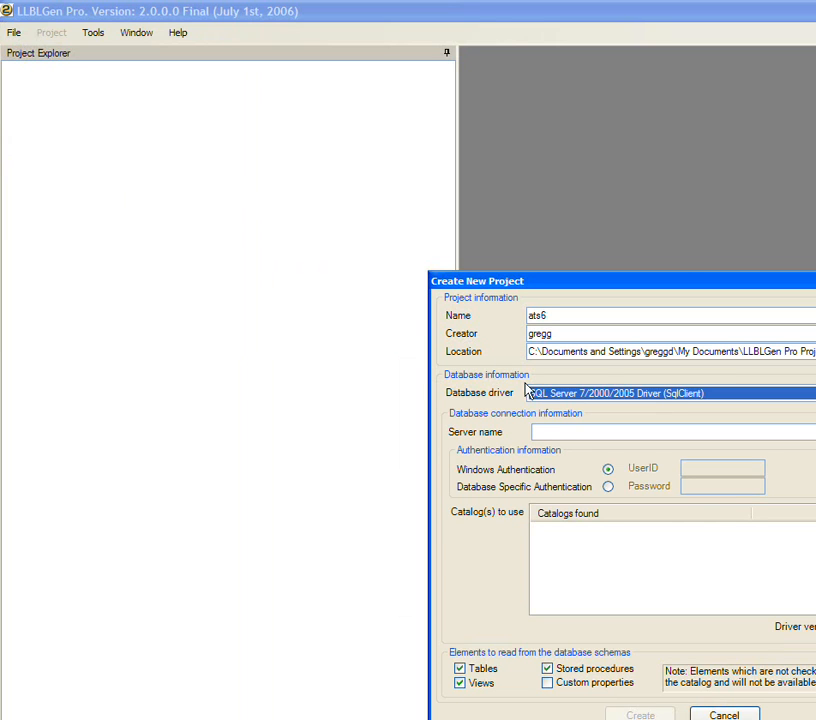
pyautogui.write('sql')
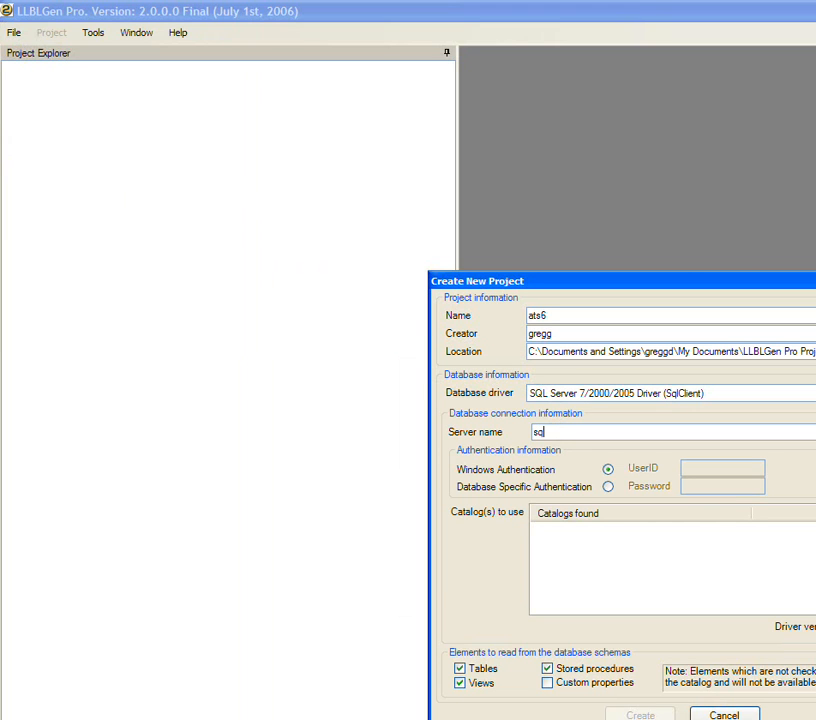
pyautogui.write('twsql00')
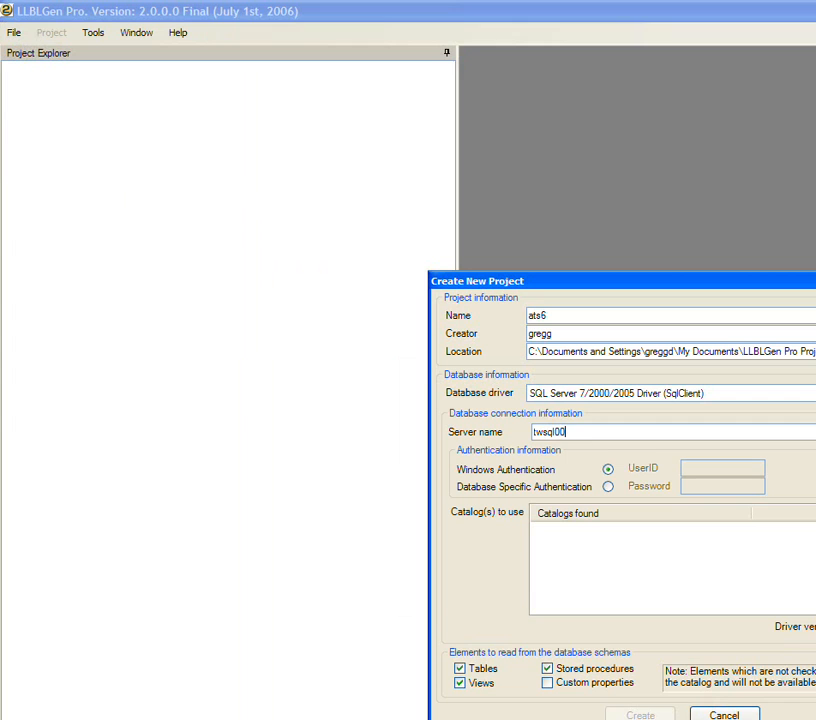
pyautogui.write('\\sql2005')
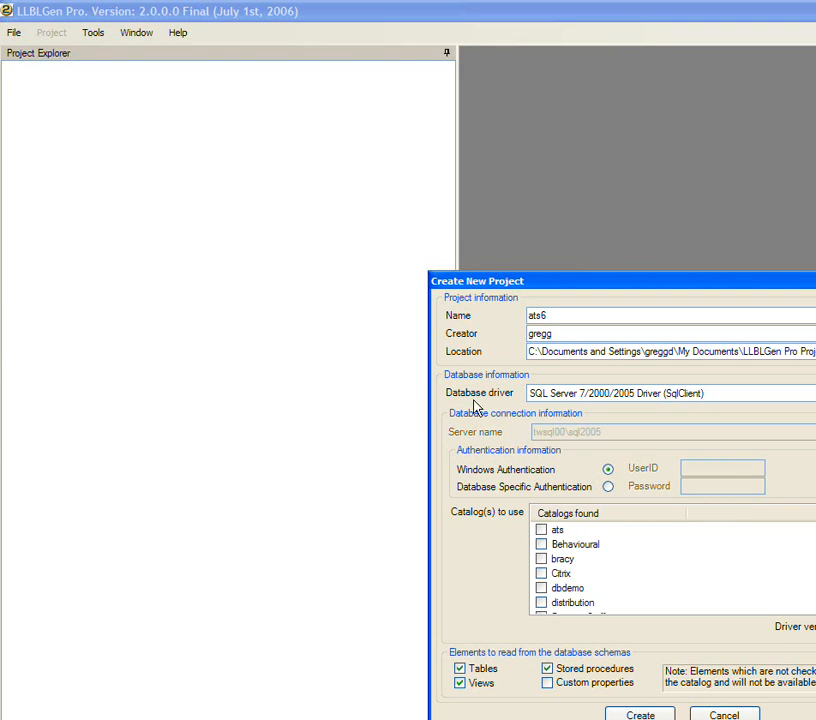
pyautogui.click(639, 713)
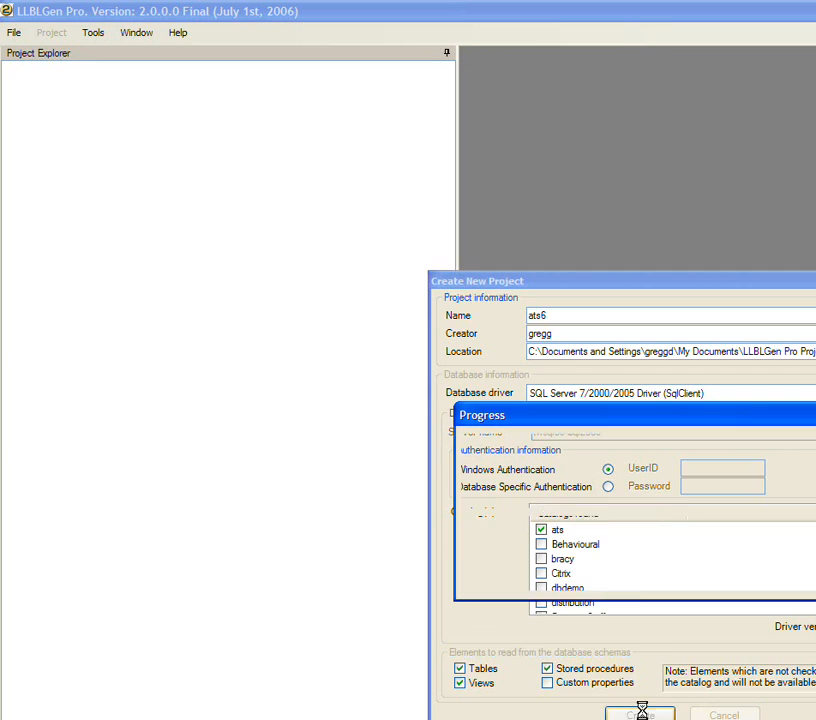
# Create the ats6 project and add the Employee entity mapped on its table
pyautogui.click(640, 713)
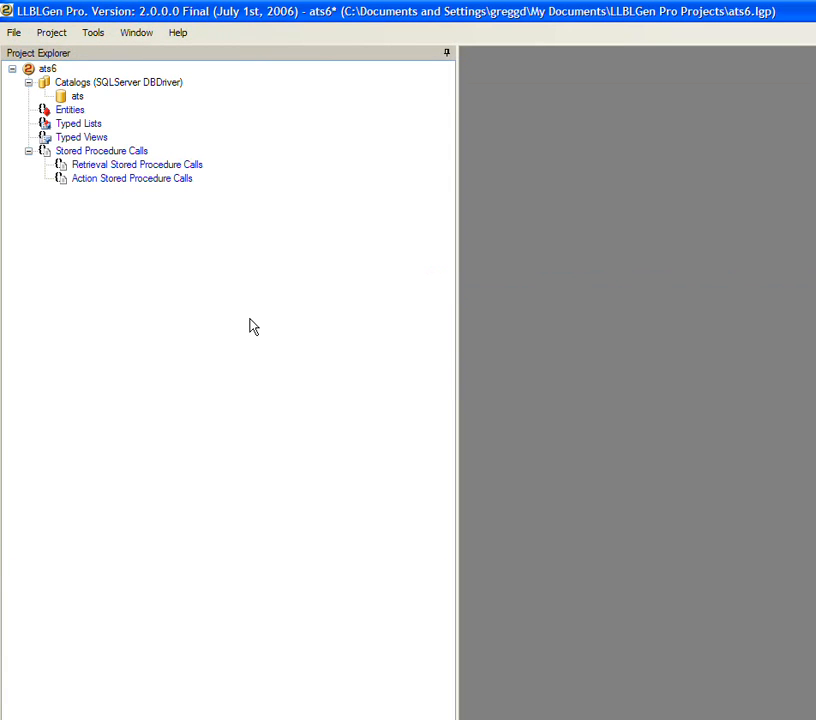
pyautogui.moveTo(105, 178)
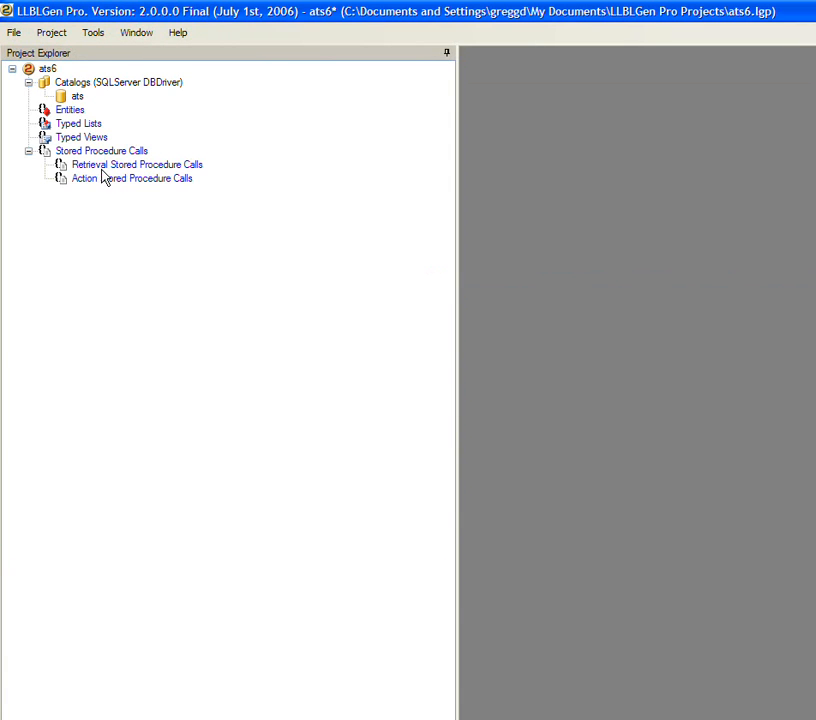
pyautogui.rightClick(70, 109)
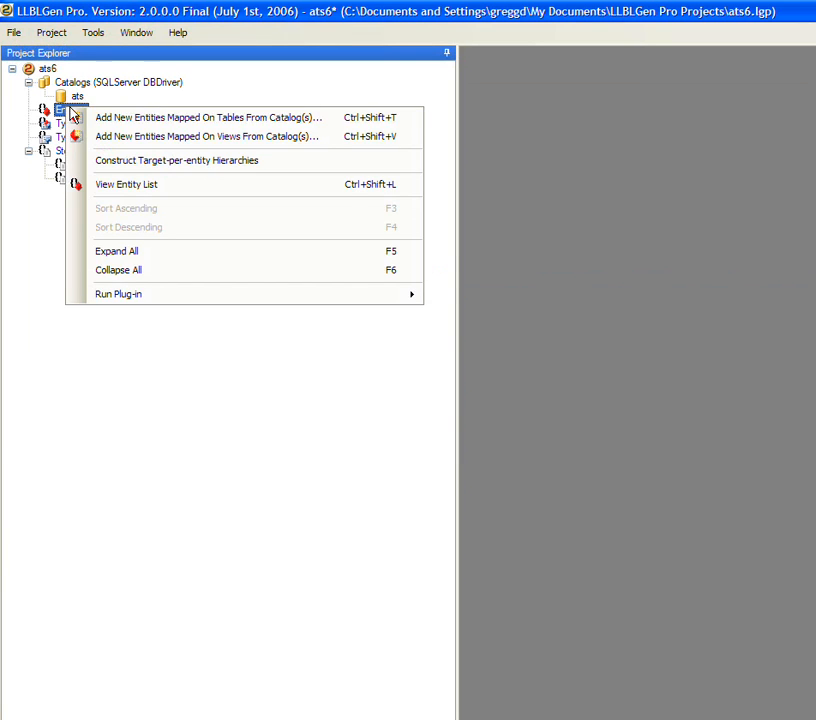
pyautogui.click(207, 117)
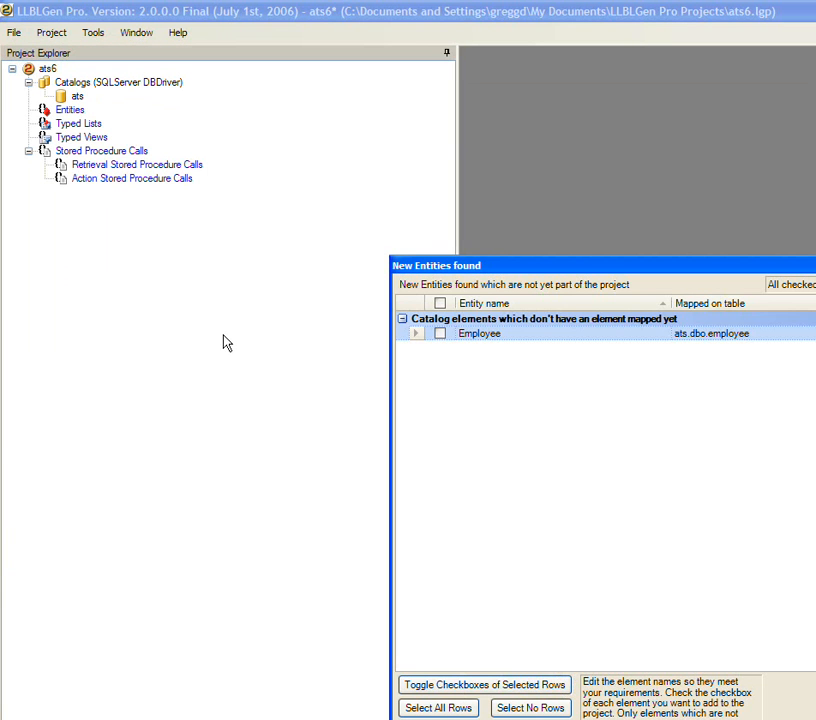
pyautogui.click(438, 708)
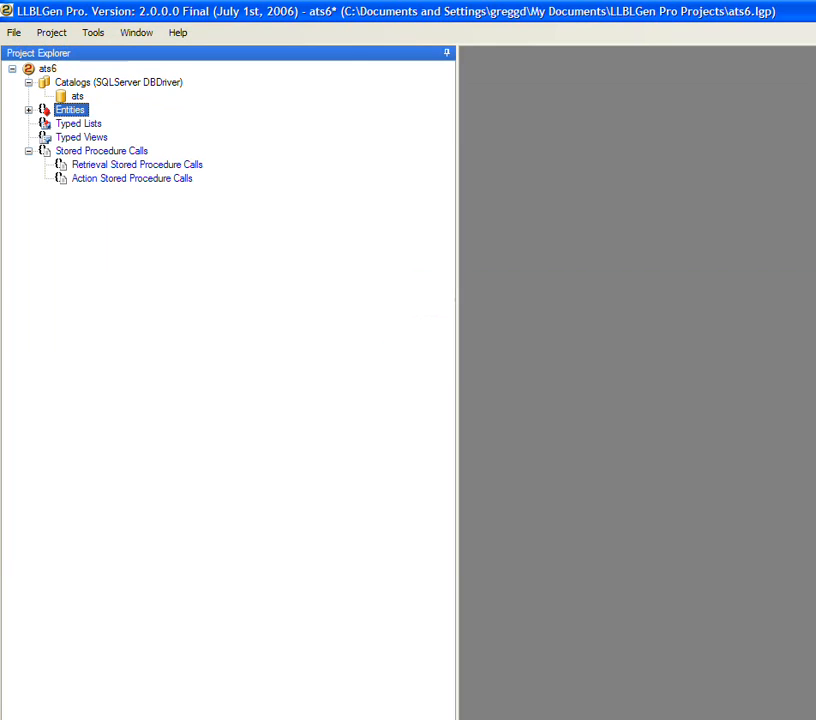
# Generate SelfServicing C# code targeting .NET 2.0 with root namespace ats
pyautogui.click(51, 32)
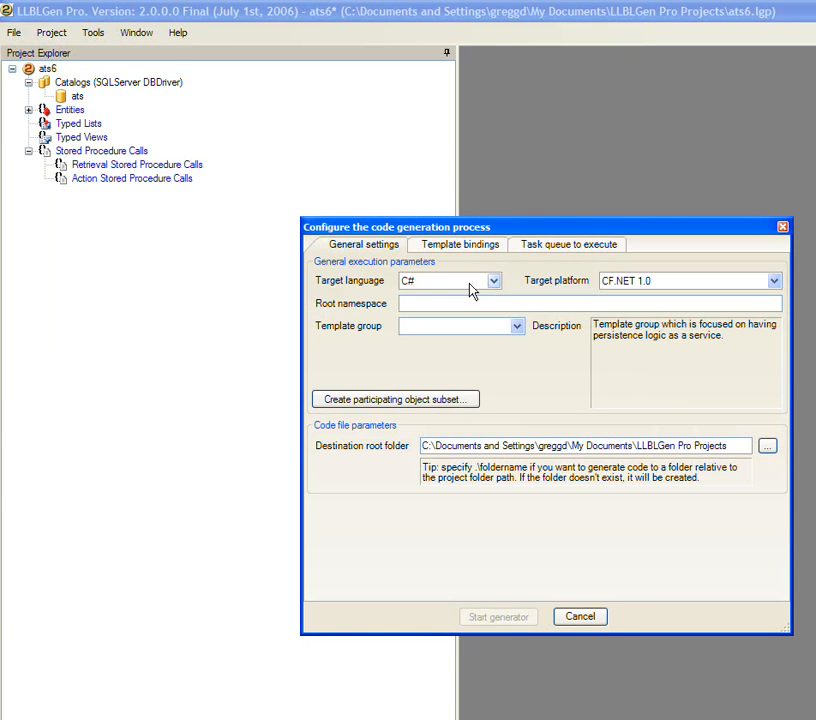
pyautogui.click(772, 280)
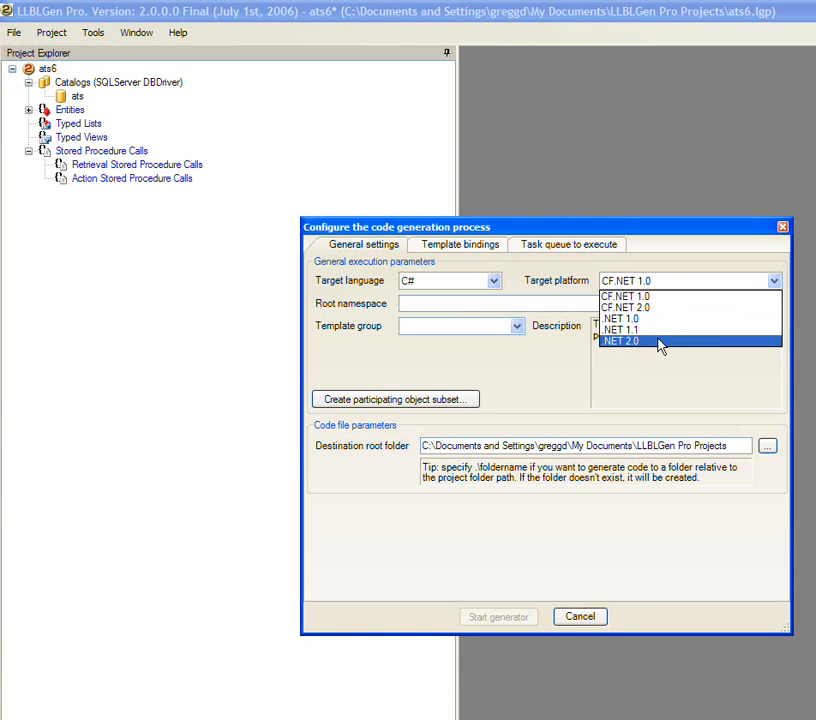
pyautogui.click(621, 341)
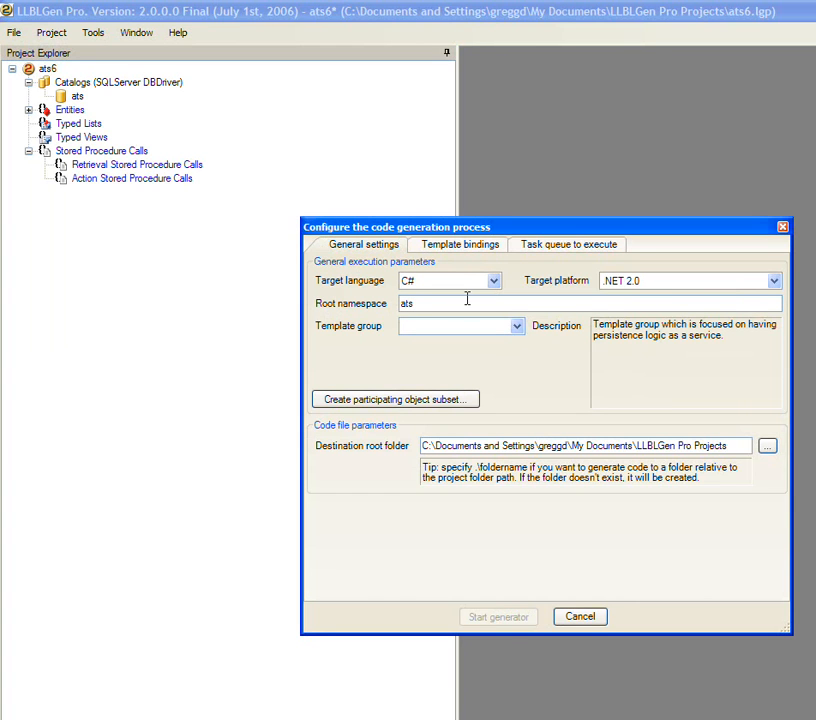
pyautogui.click(460, 326)
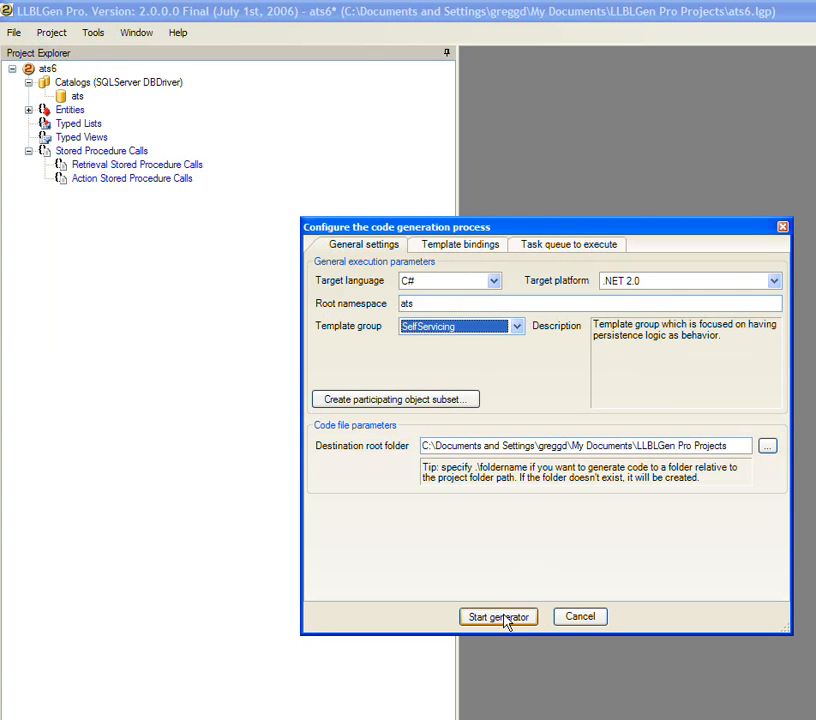
pyautogui.click(498, 616)
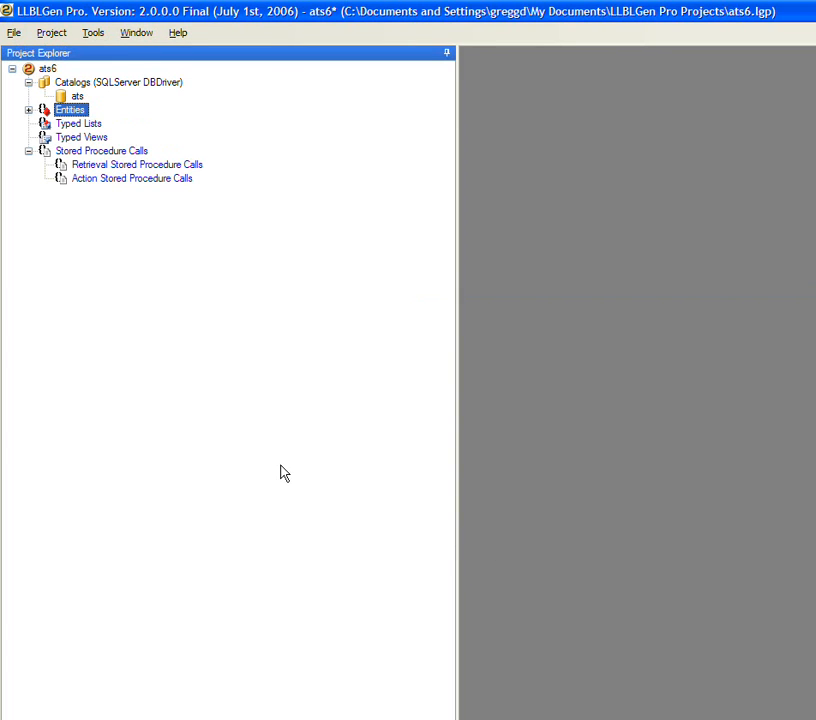
pyautogui.click(20, 715)
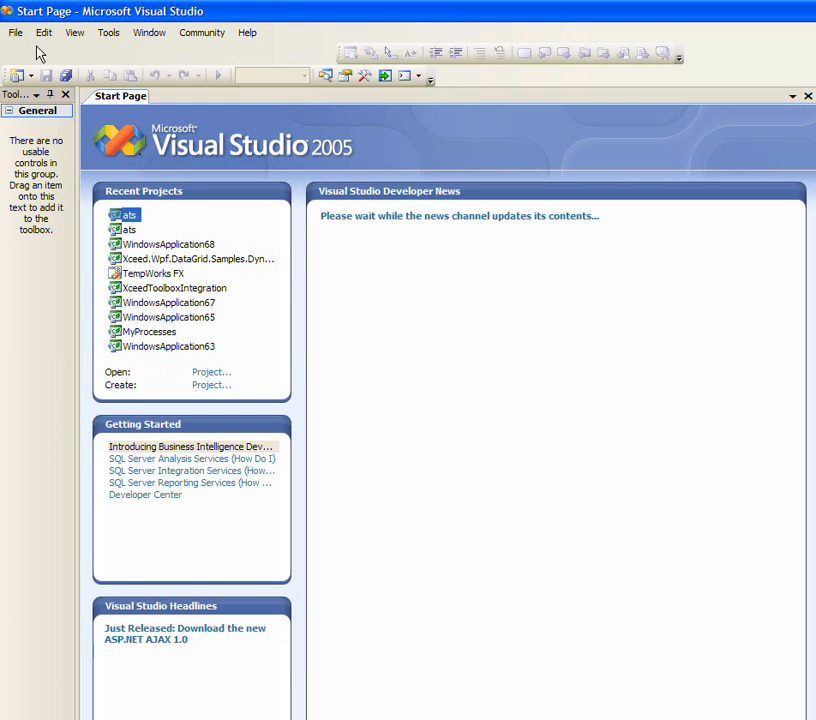
# Pick the Visual C# .NET Framework 3.0 Windows Application (WPF) template for a new project
pyautogui.click(15, 32)
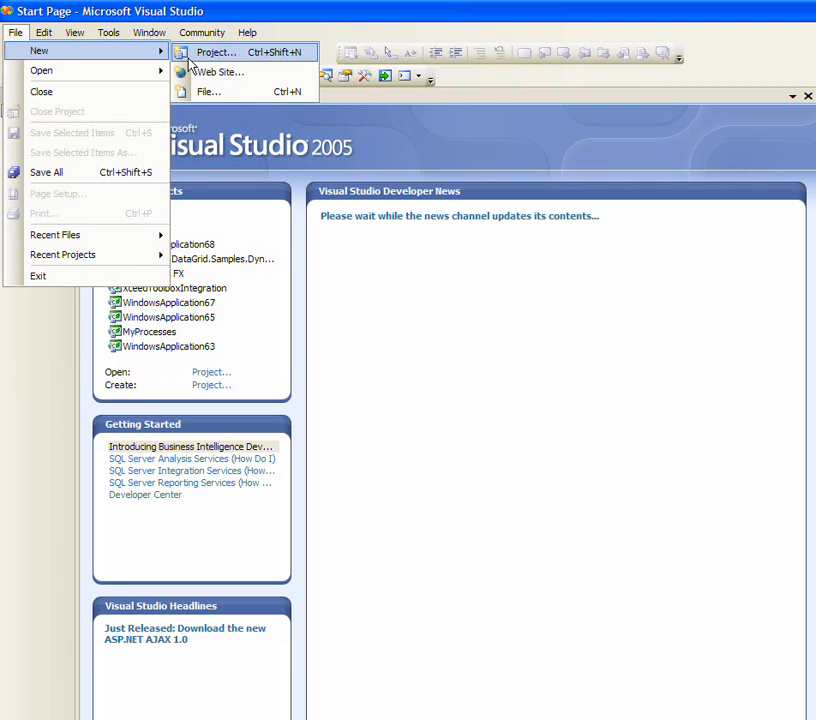
pyautogui.click(216, 51)
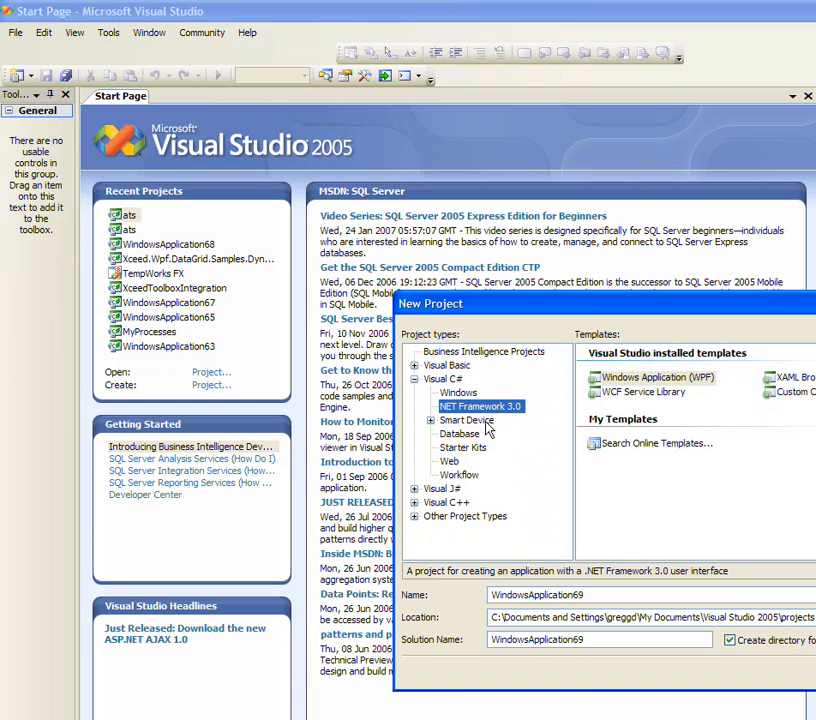
pyautogui.click(655, 377)
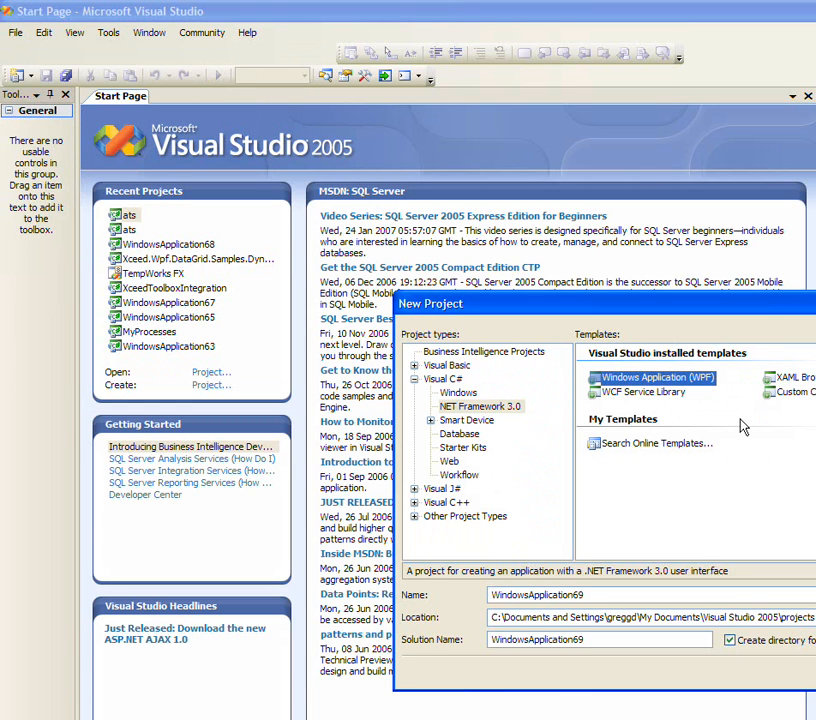
pyautogui.moveTo(744, 427)
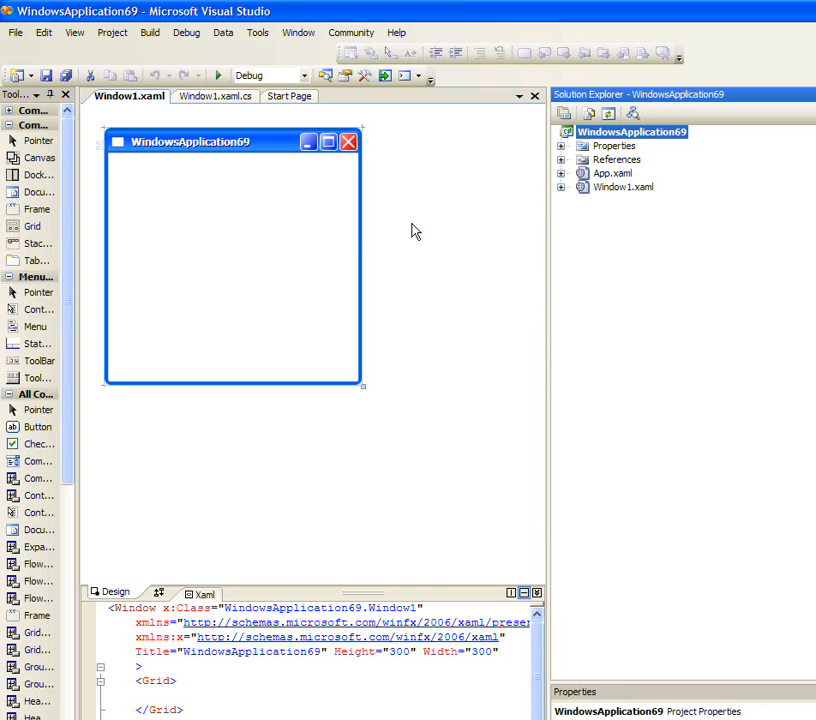
pyautogui.moveTo(600, 256)
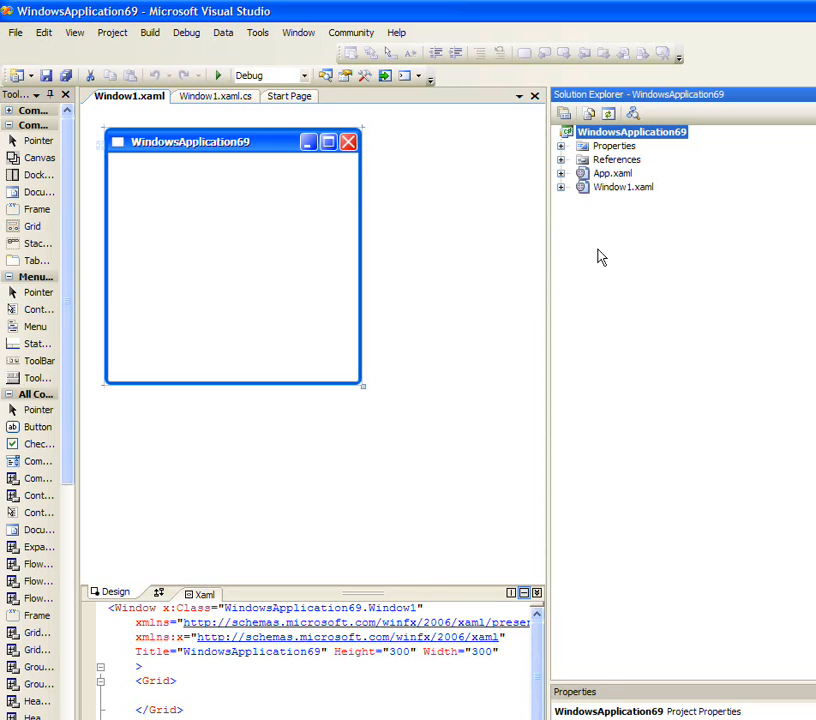
pyautogui.click(15, 32)
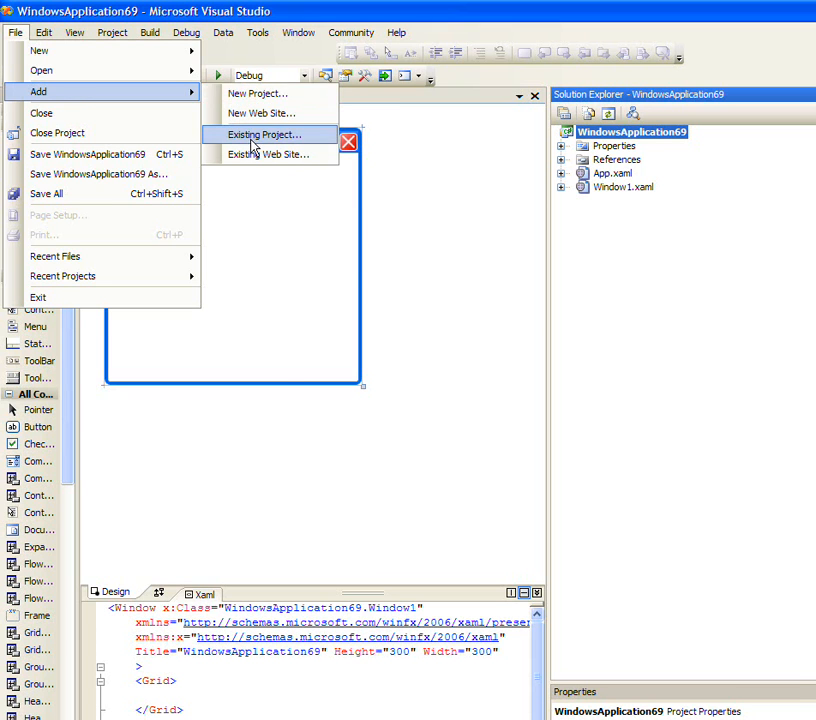
pyautogui.click(264, 134)
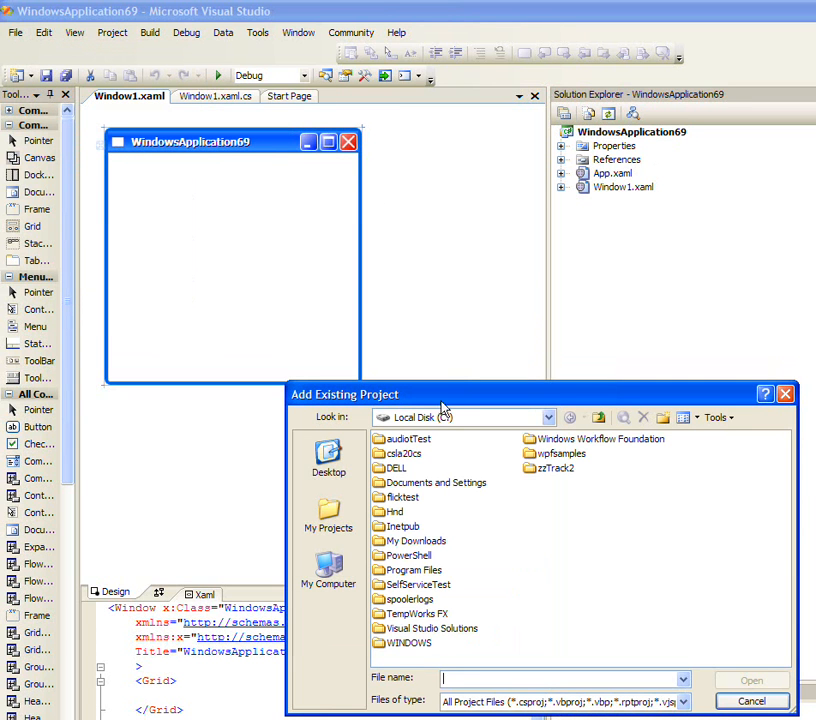
pyautogui.click(548, 417)
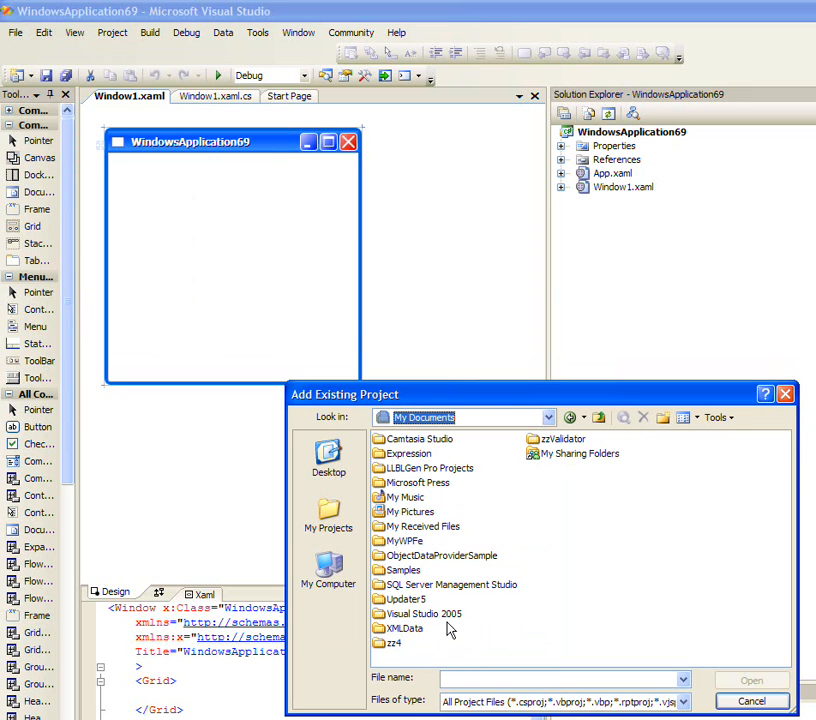
pyautogui.doubleClick(427, 468)
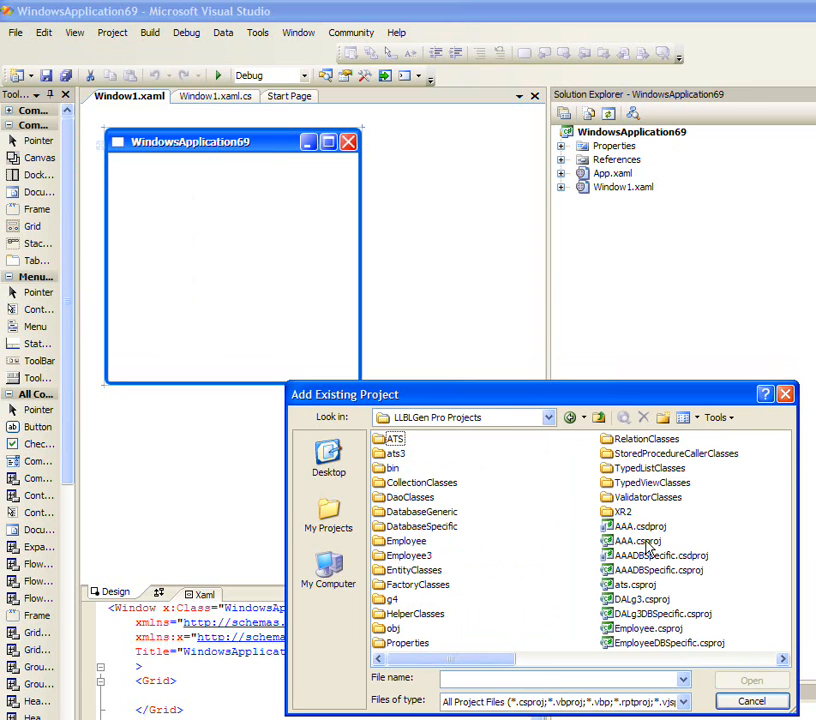
pyautogui.moveTo(458, 461)
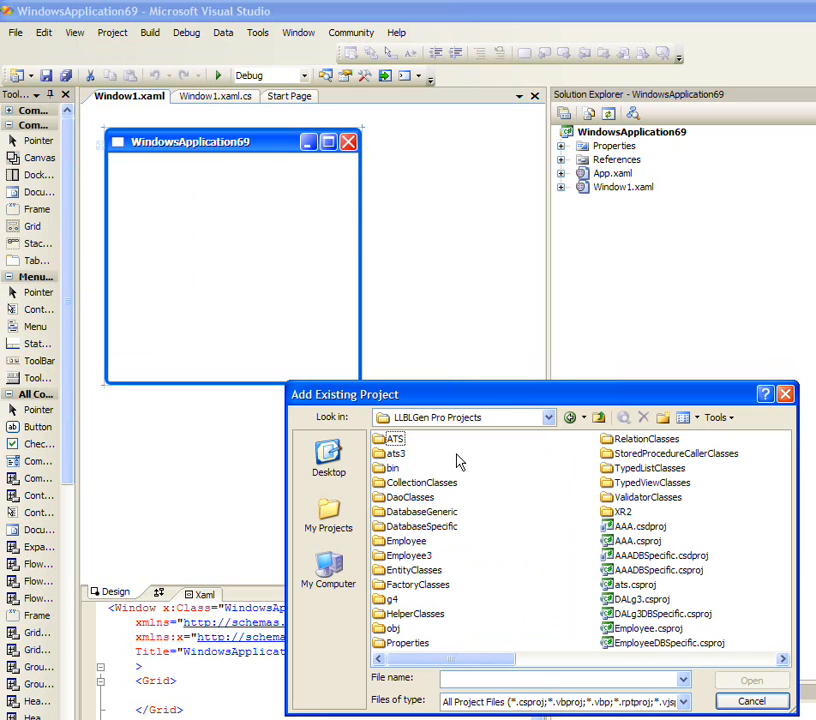
pyautogui.moveTo(506, 497)
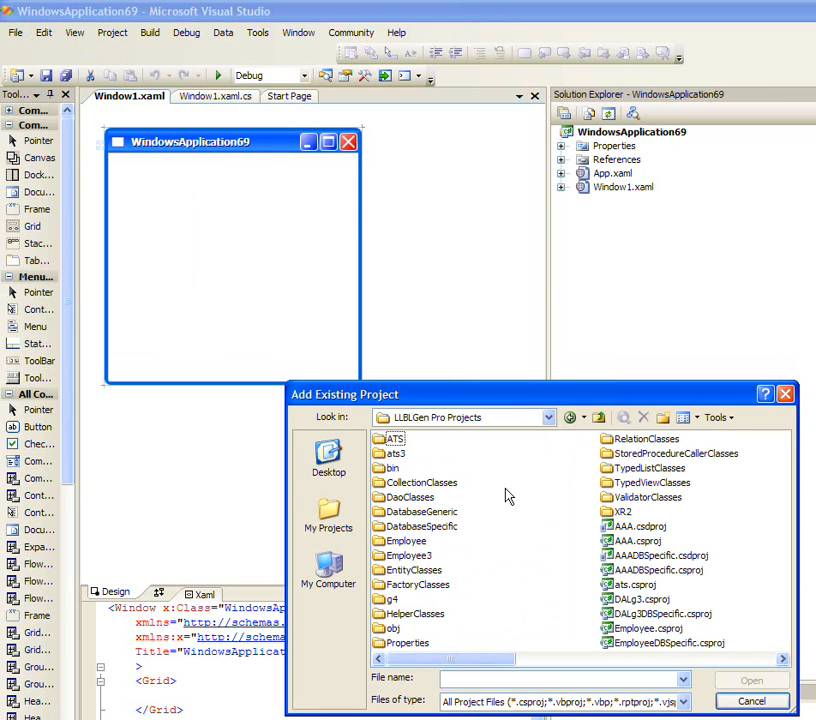
pyautogui.click(714, 417)
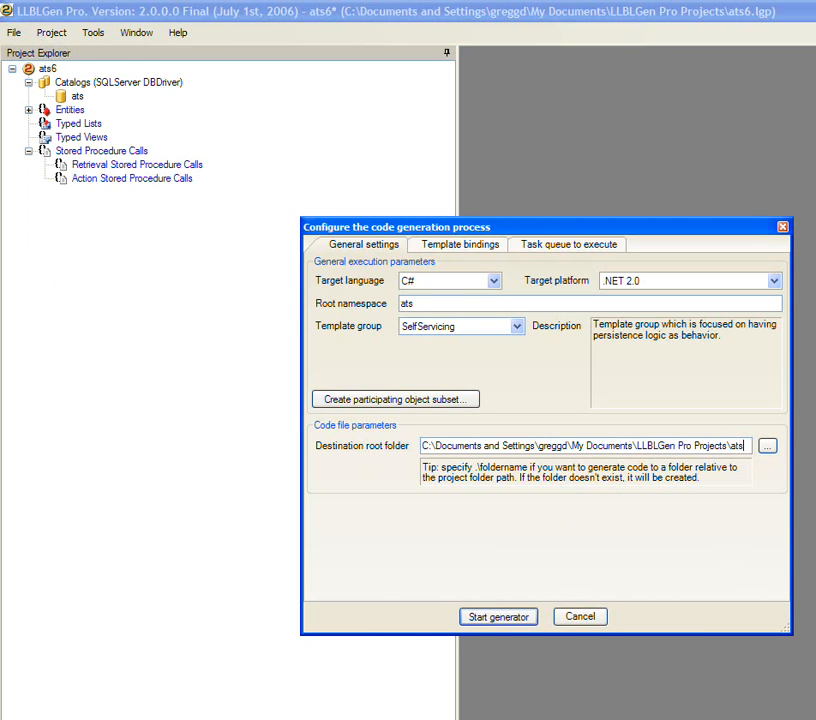
# Run the generator again with the new destination subfolder
pyautogui.click(498, 616)
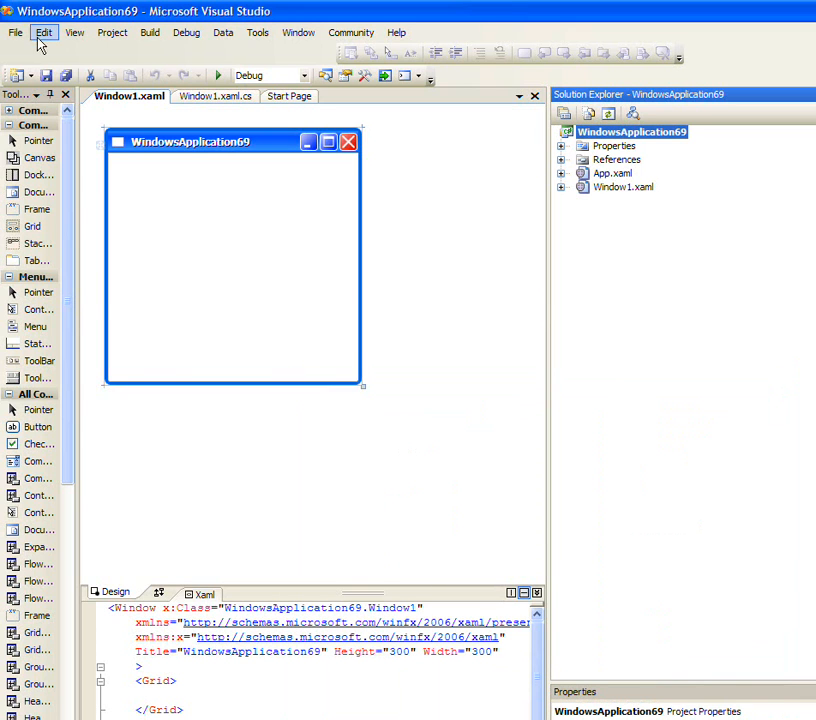
# Add the generated ats project to the solution, then open Add Reference for WindowsApplication69
pyautogui.click(15, 32)
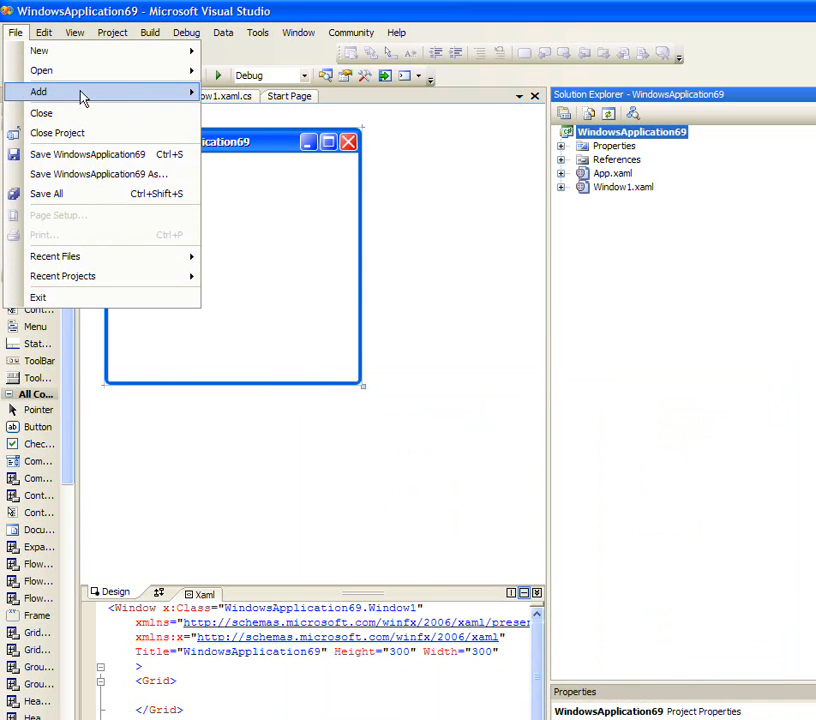
pyautogui.click(39, 91)
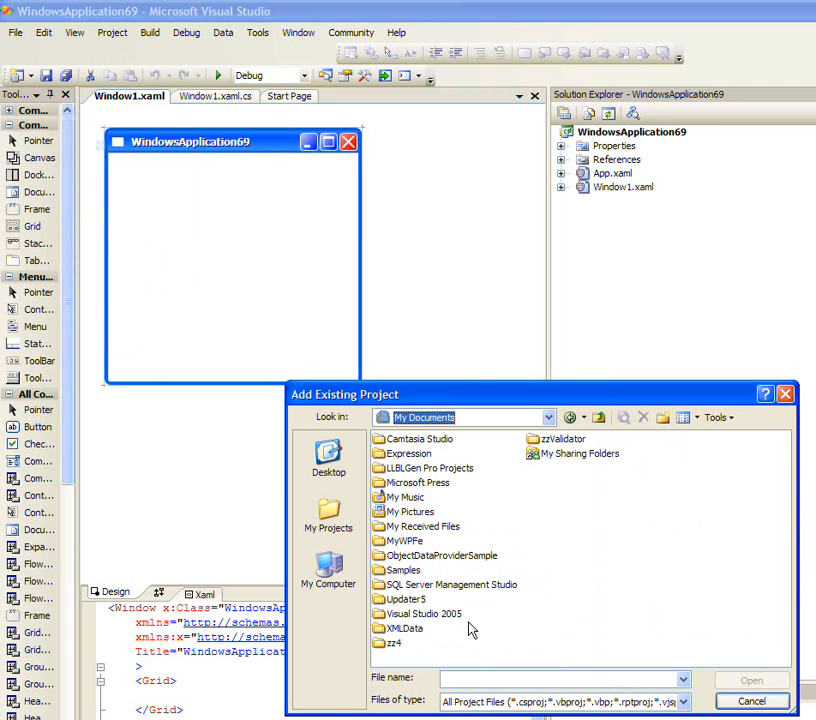
pyautogui.doubleClick(400, 643)
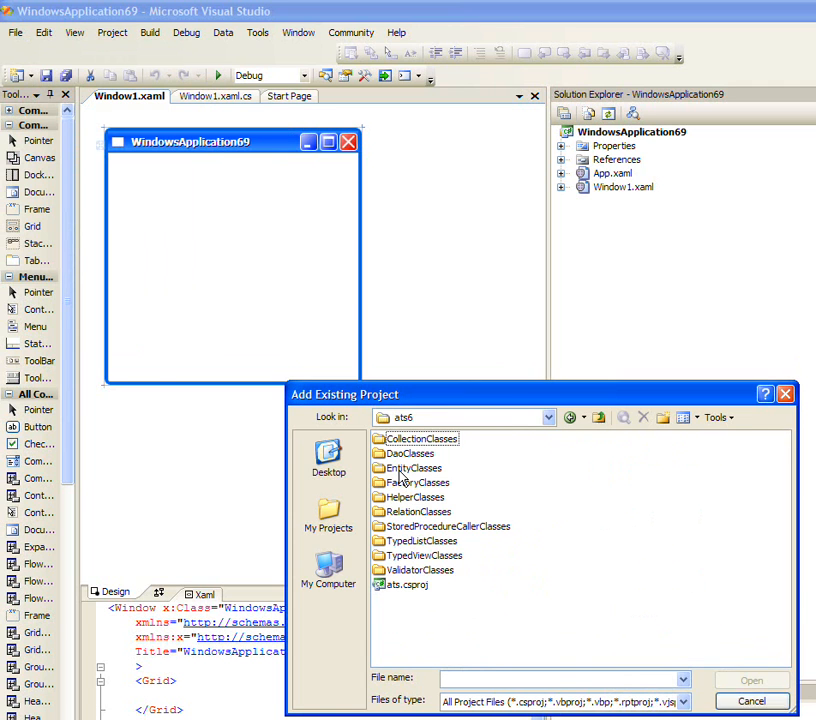
pyautogui.click(751, 700)
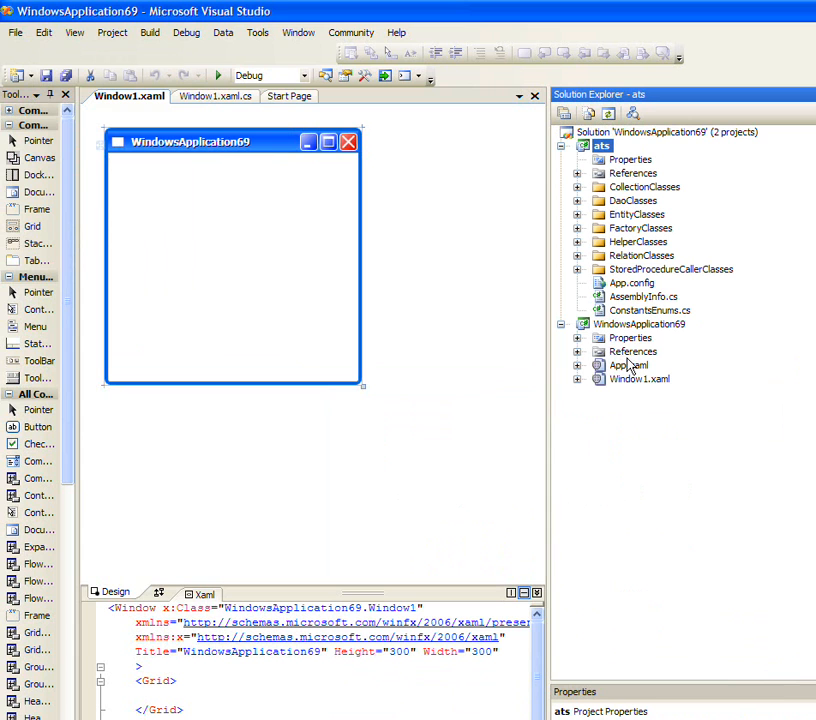
pyautogui.click(577, 351)
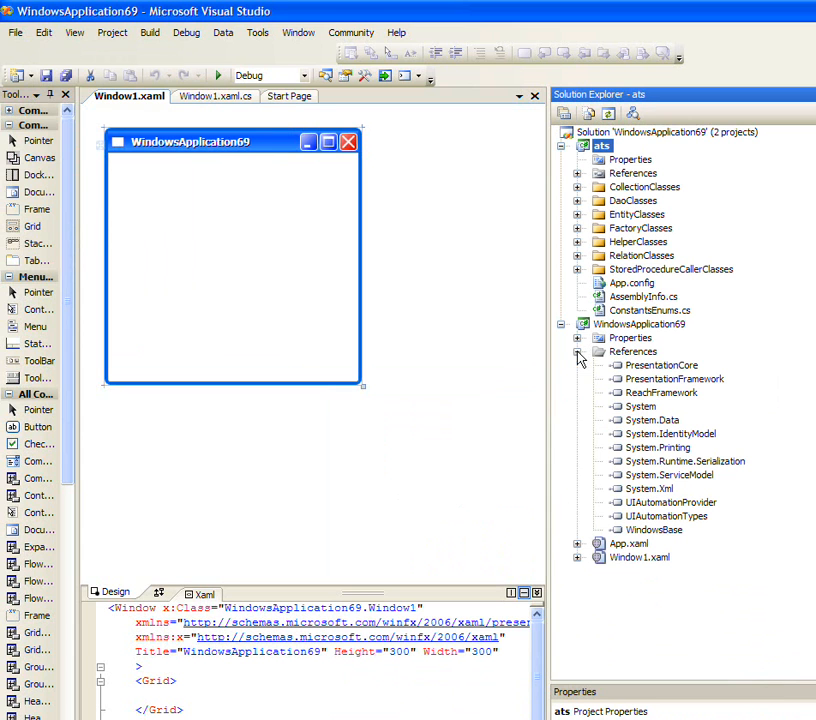
pyautogui.click(633, 351)
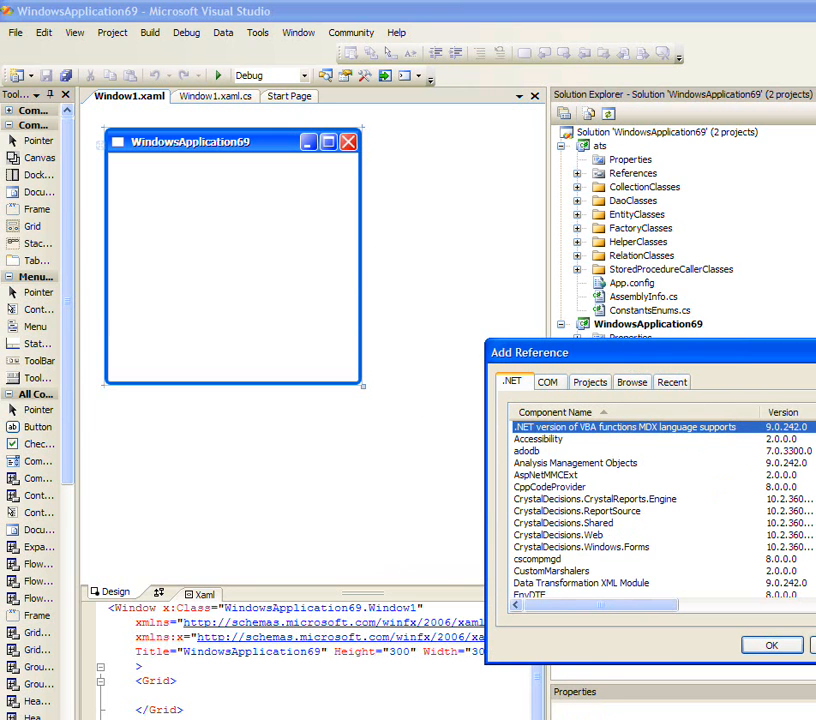
# Scroll the .NET reference list to find the LLBLGen Pro and Xceed assemblies
pyautogui.scroll(-3)
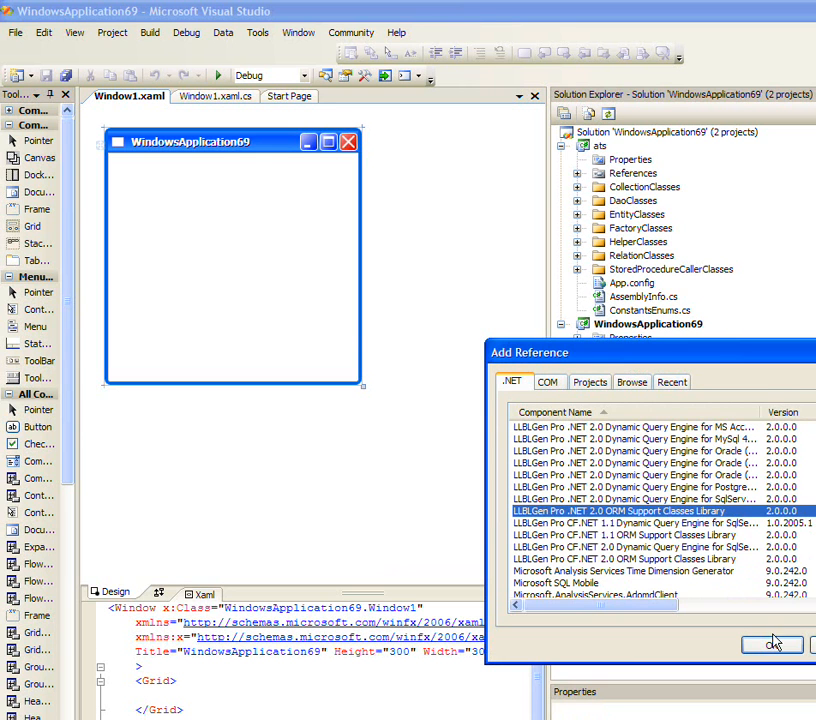
pyautogui.scroll(-3)
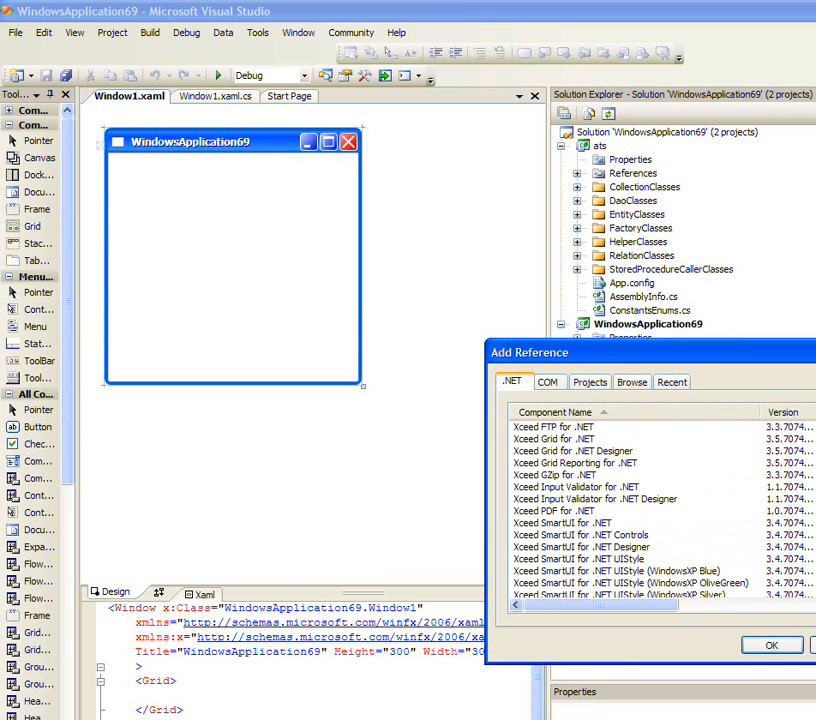
pyautogui.scroll(3)
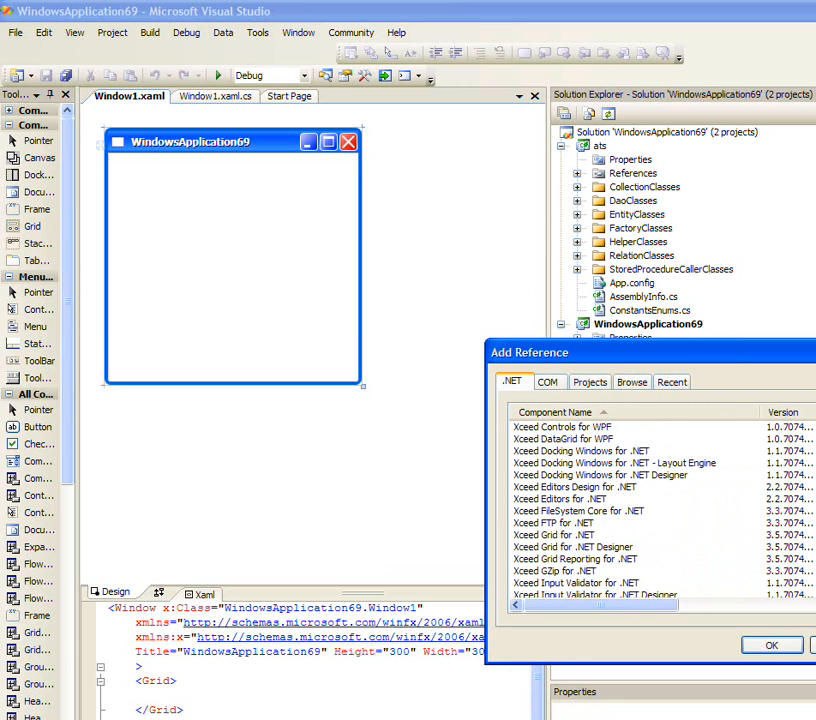
pyautogui.scroll(3)
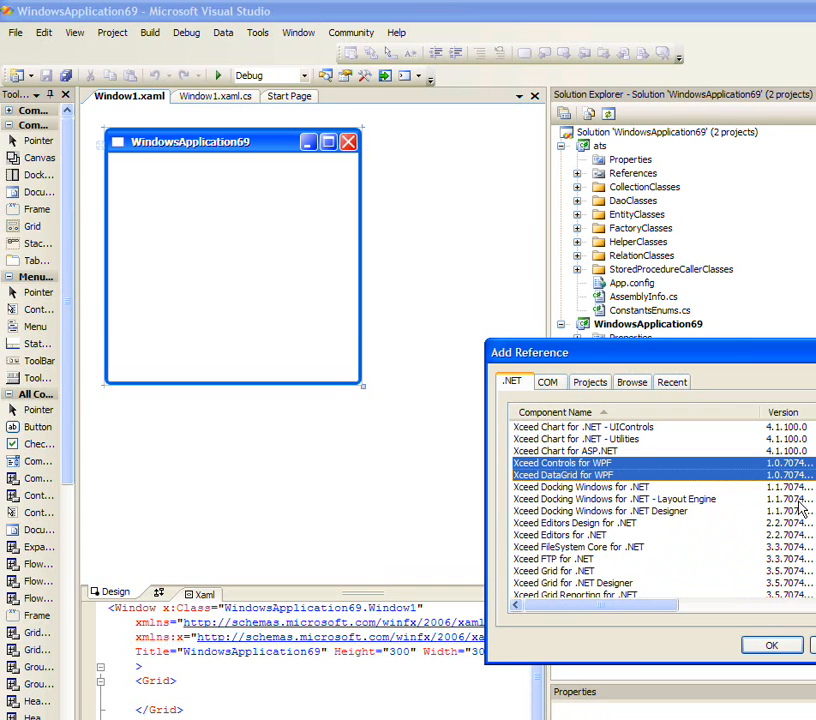
pyautogui.scroll(-3)
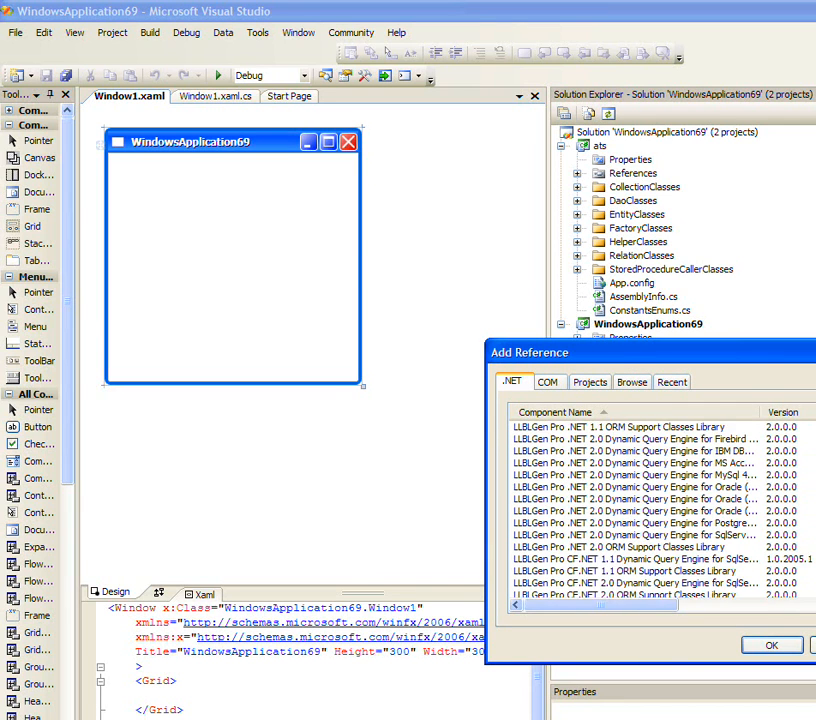
pyautogui.moveTo(694, 530)
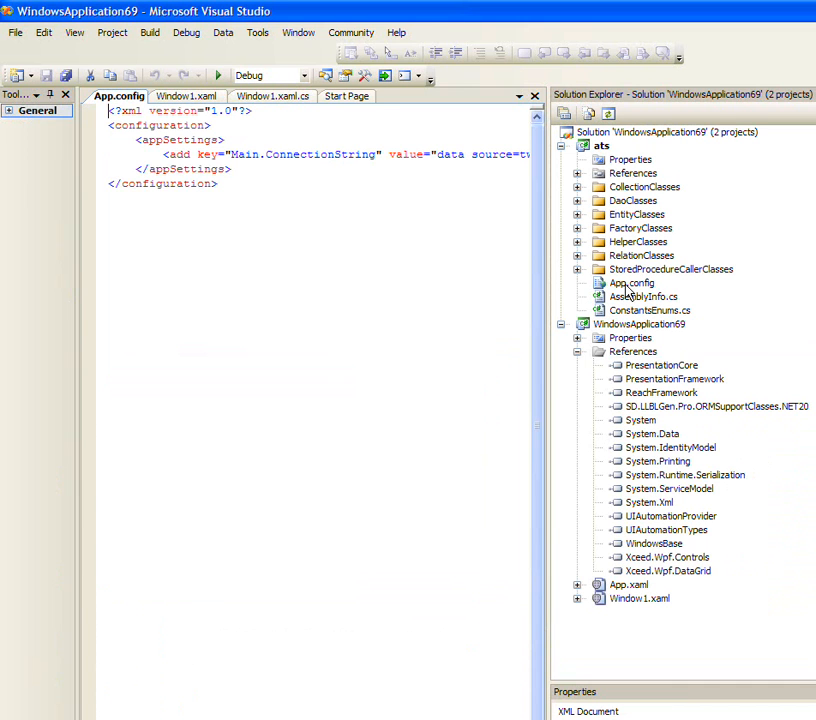
# Copy the ats App.config contents into a new App.config in WindowsApplication69
pyautogui.press('ctrl+a')
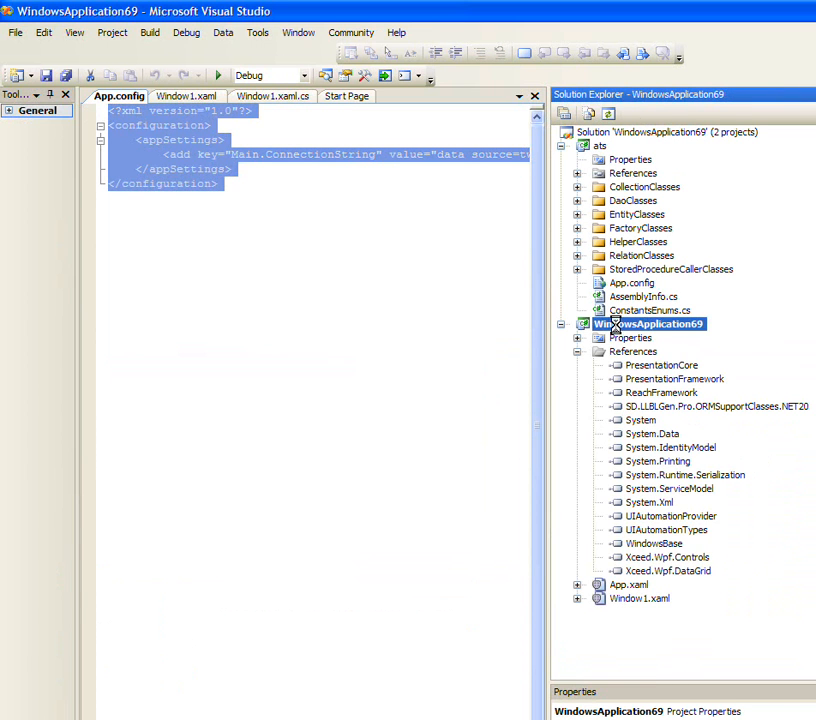
pyautogui.rightClick(650, 323)
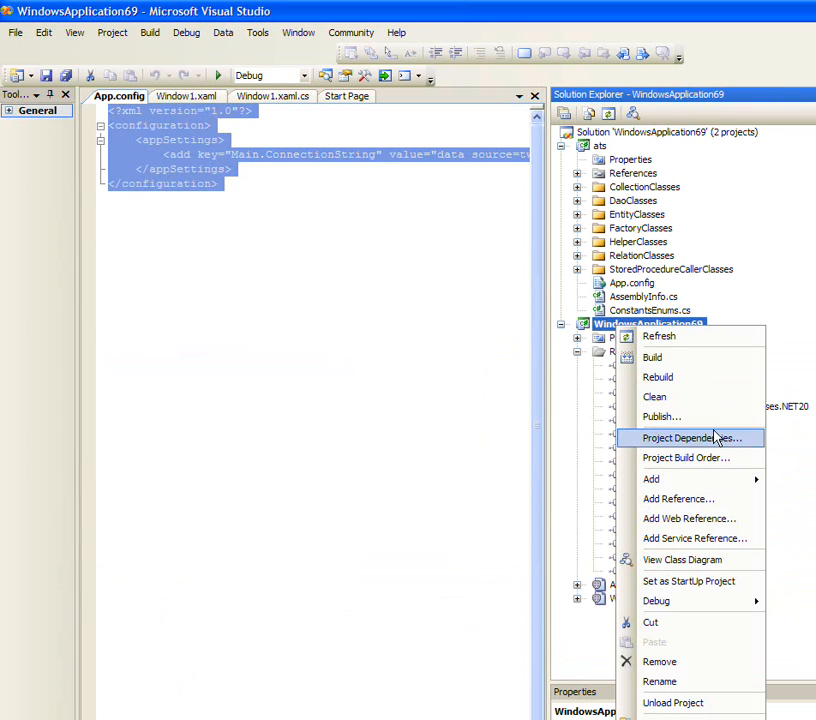
pyautogui.moveTo(651, 479)
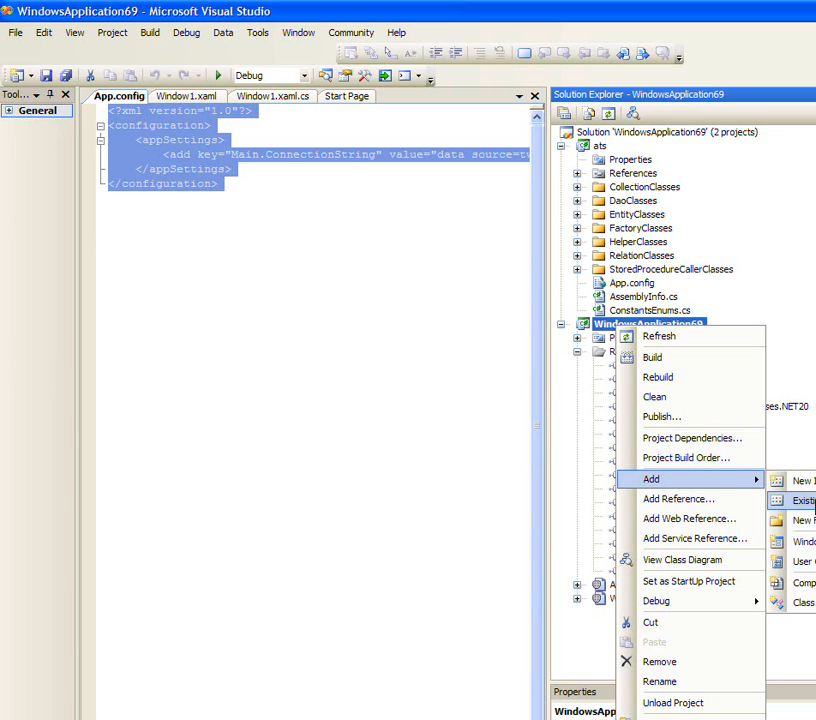
pyautogui.click(803, 500)
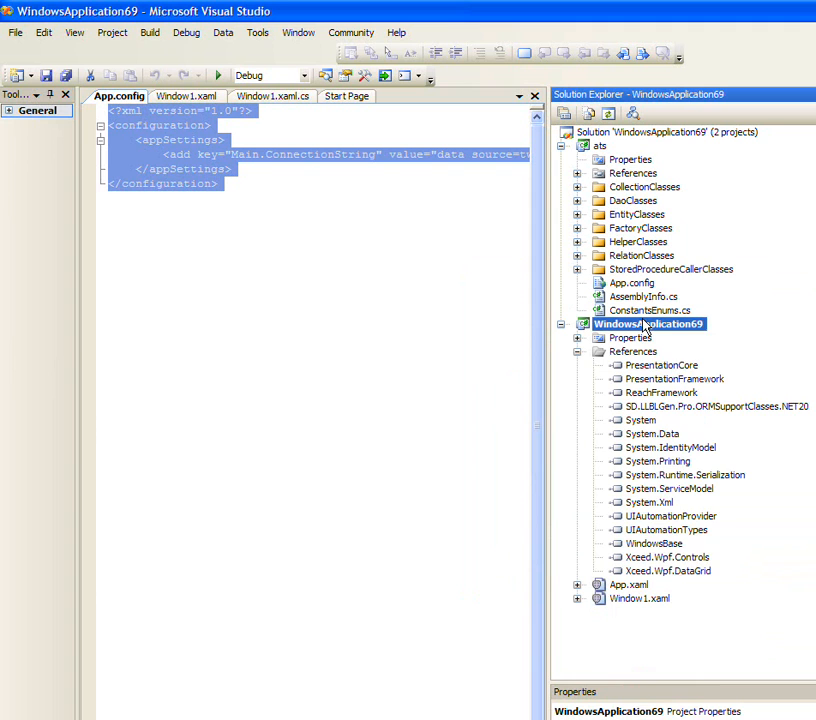
pyautogui.rightClick(648, 323)
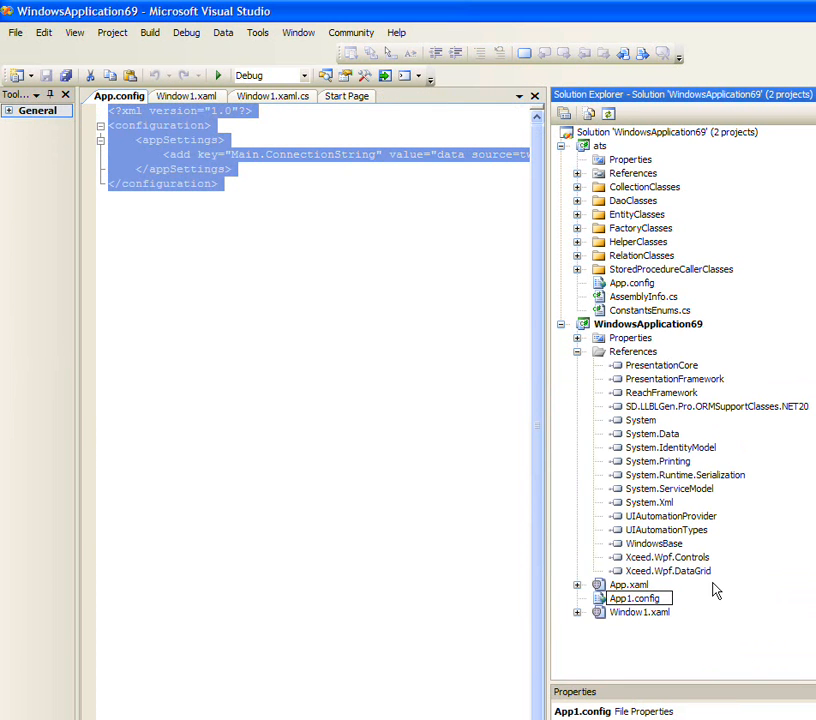
pyautogui.click(632, 584)
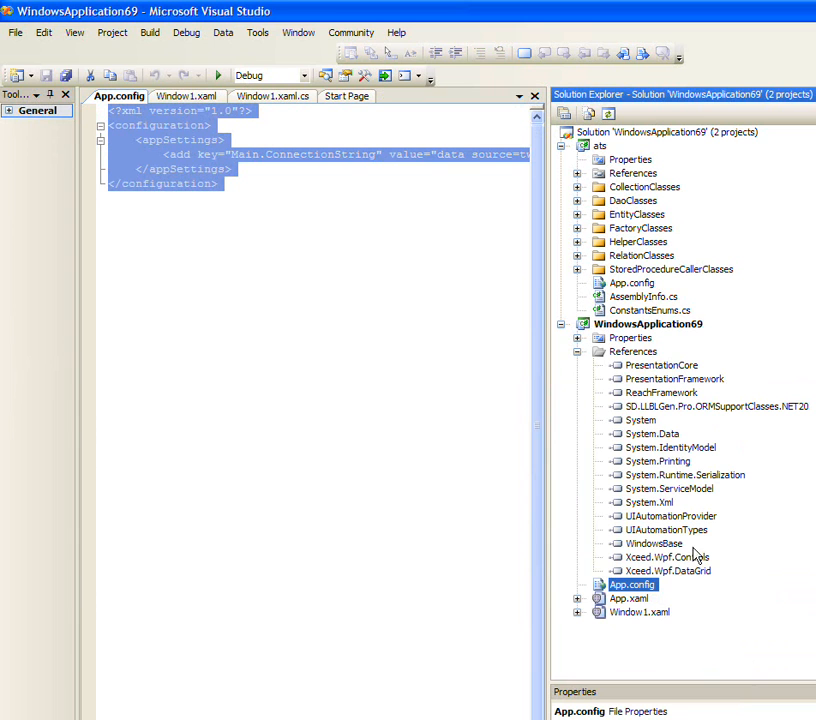
# Begin a 'using' directive at the top of Window1.xaml.cs
pyautogui.click(577, 351)
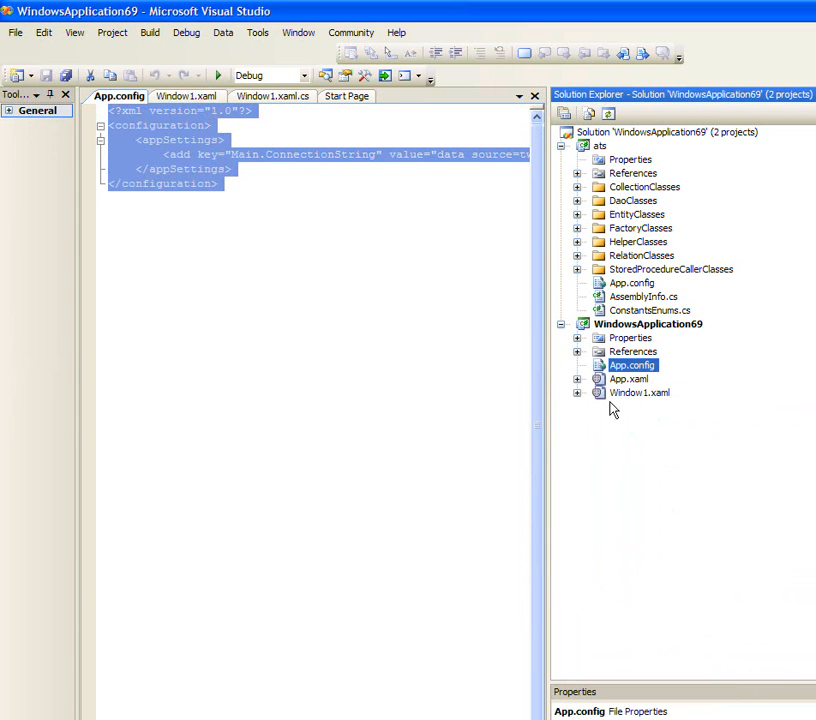
pyautogui.click(662, 406)
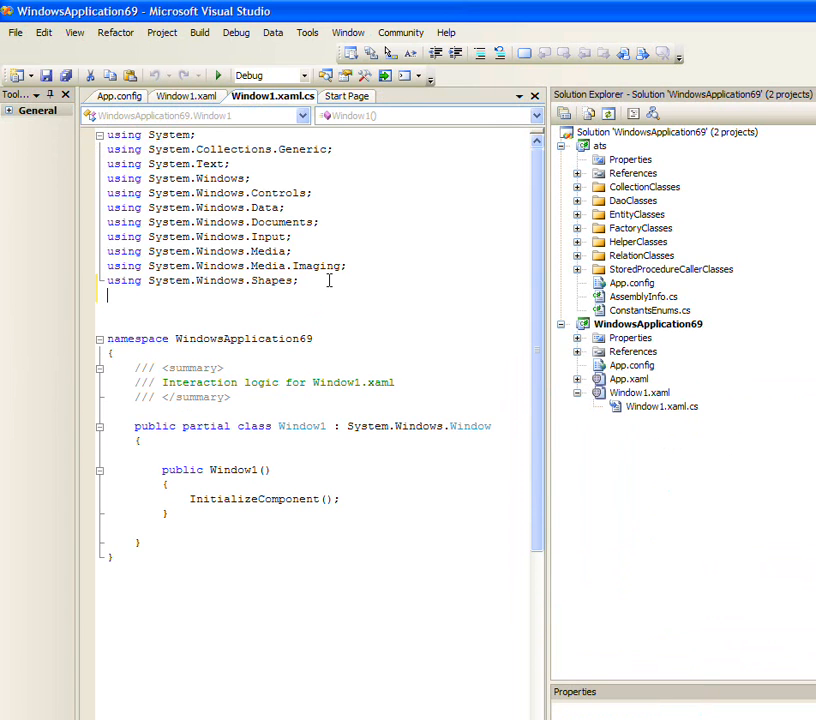
pyautogui.write('using')
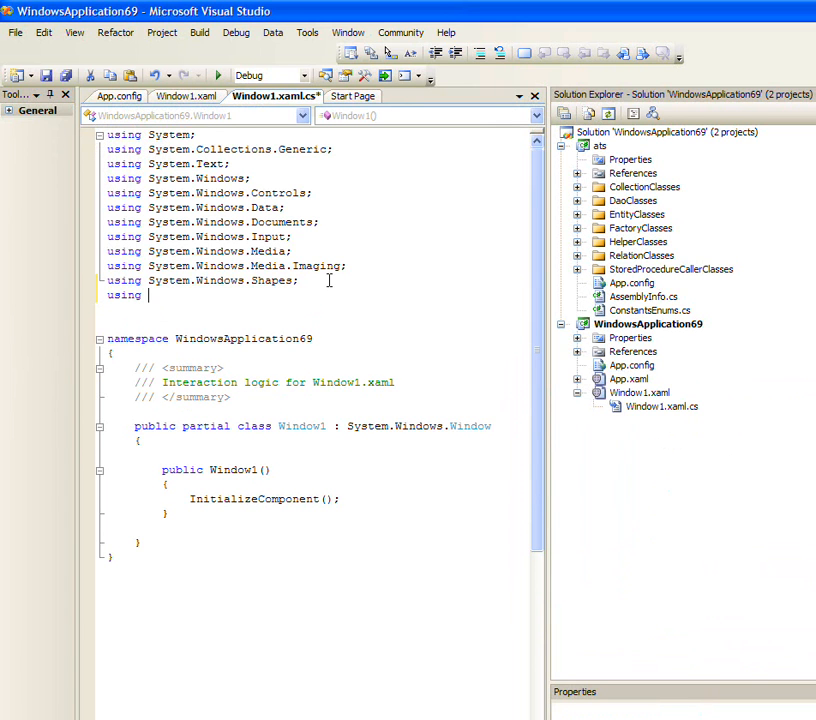
# Type 'using ats.', confirm EmployeeCollection's ats.CollectionClasses namespace, then open Add Reference
pyautogui.write('a')
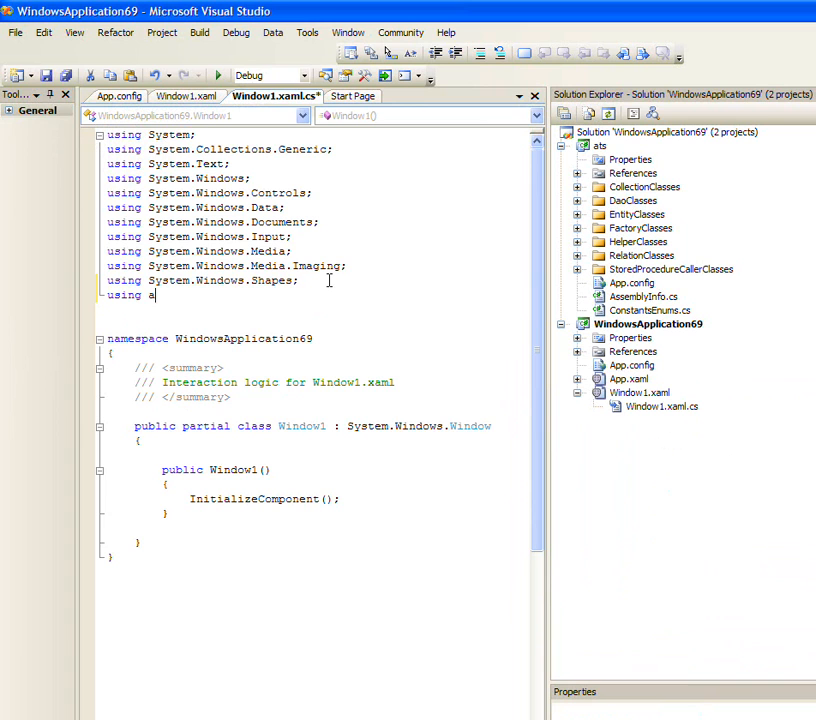
pyautogui.write('ts.')
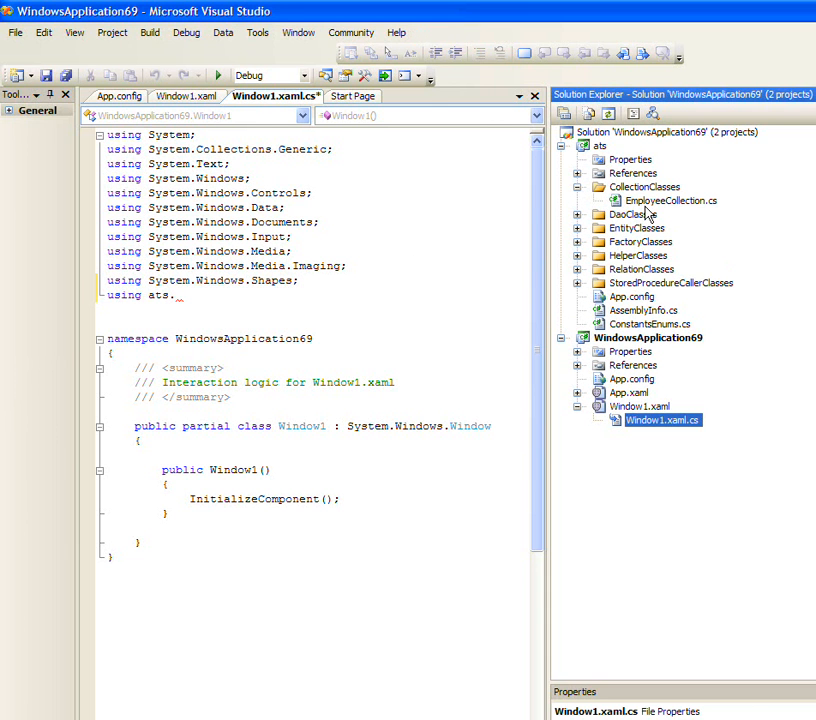
pyautogui.doubleClick(671, 200)
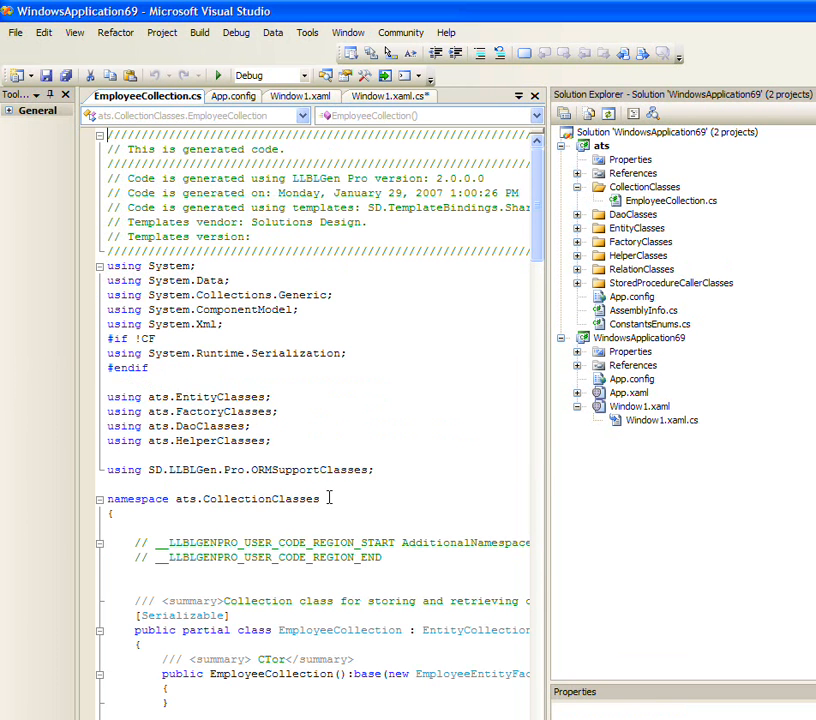
pyautogui.doubleClick(247, 498)
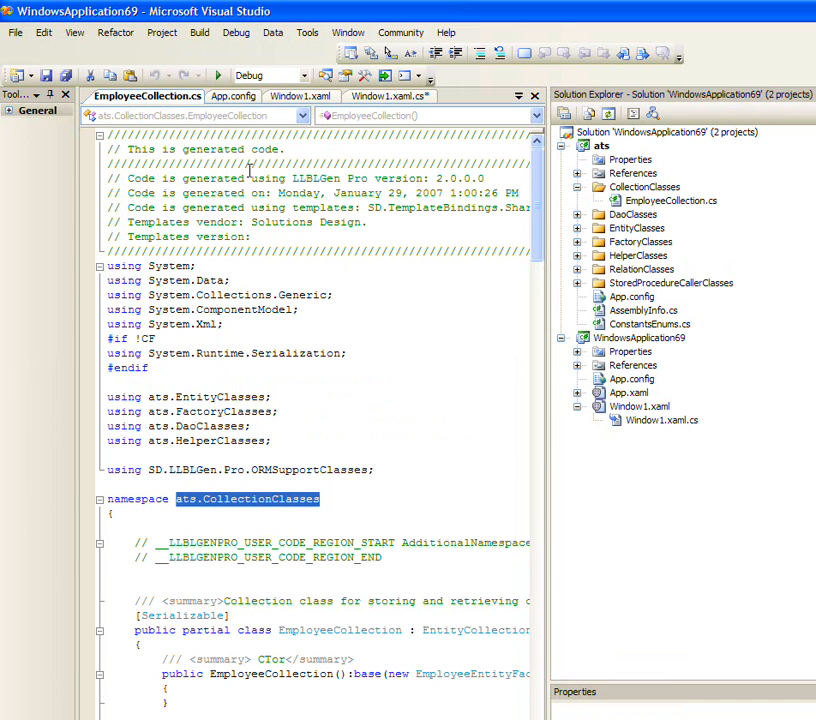
pyautogui.click(385, 96)
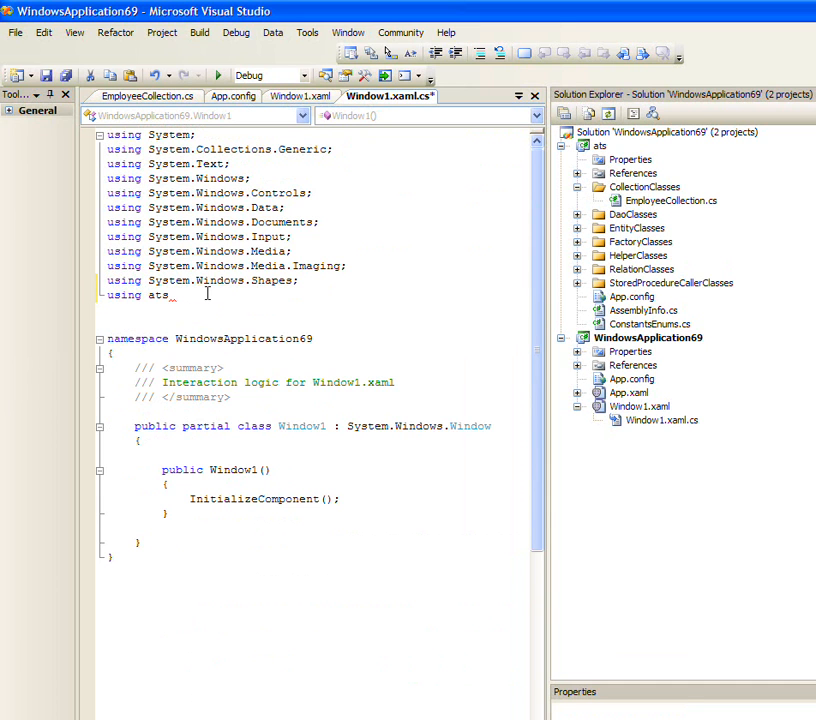
pyautogui.click(578, 365)
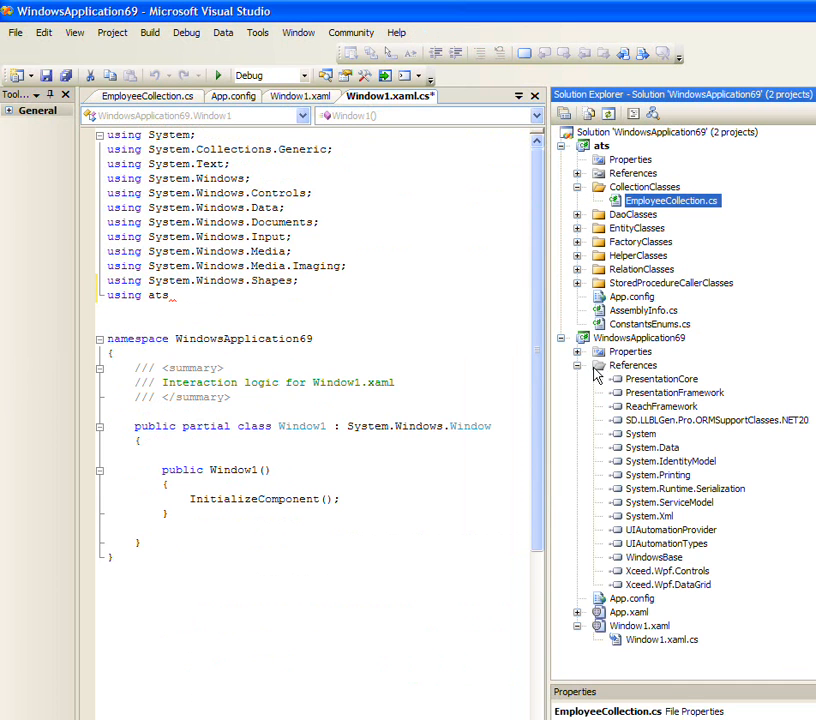
pyautogui.click(632, 365)
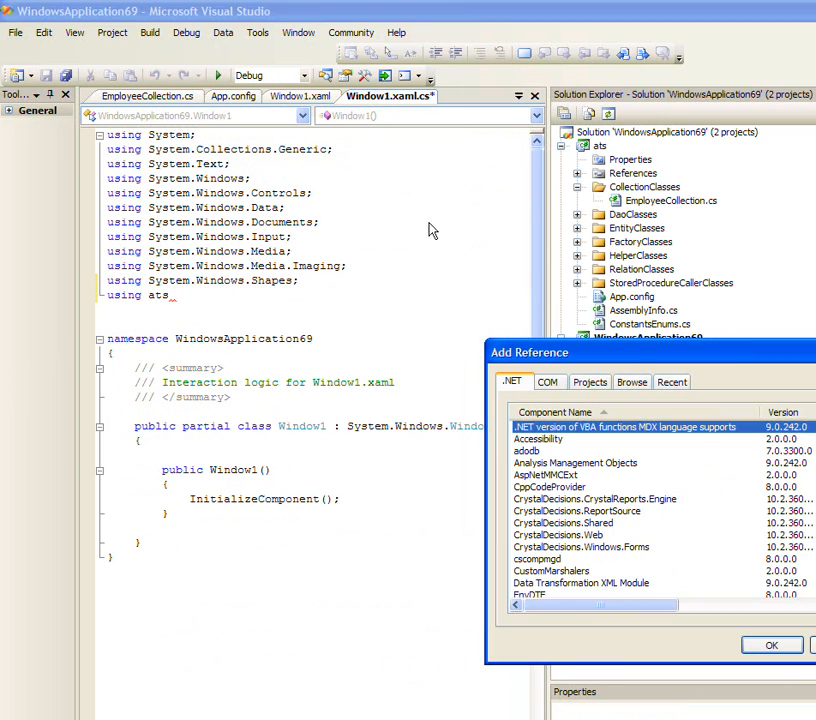
# Add a reference to the ats project and import ats.CollectionClasses in Window1.xaml.cs
pyautogui.click(590, 381)
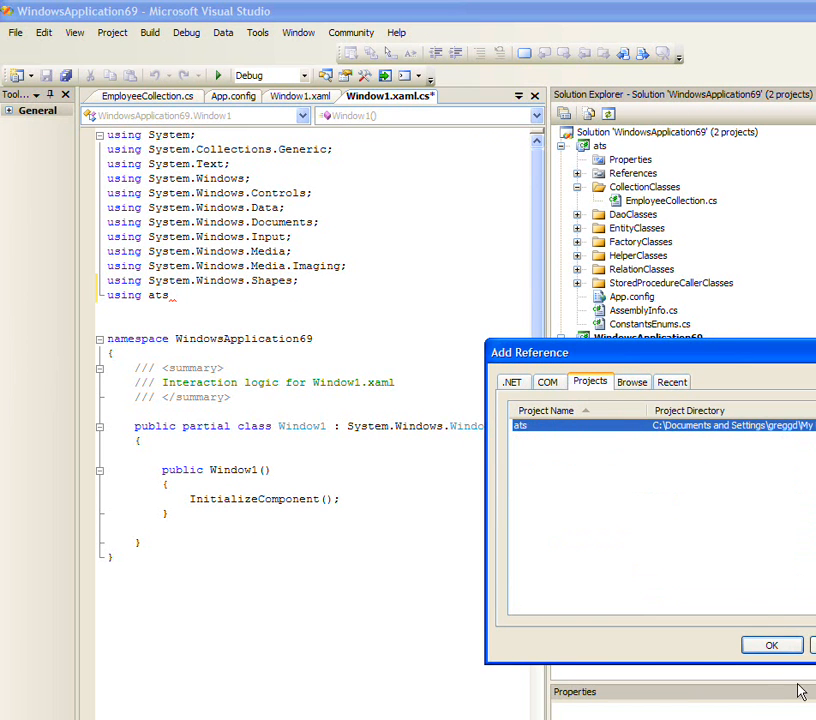
pyautogui.click(771, 644)
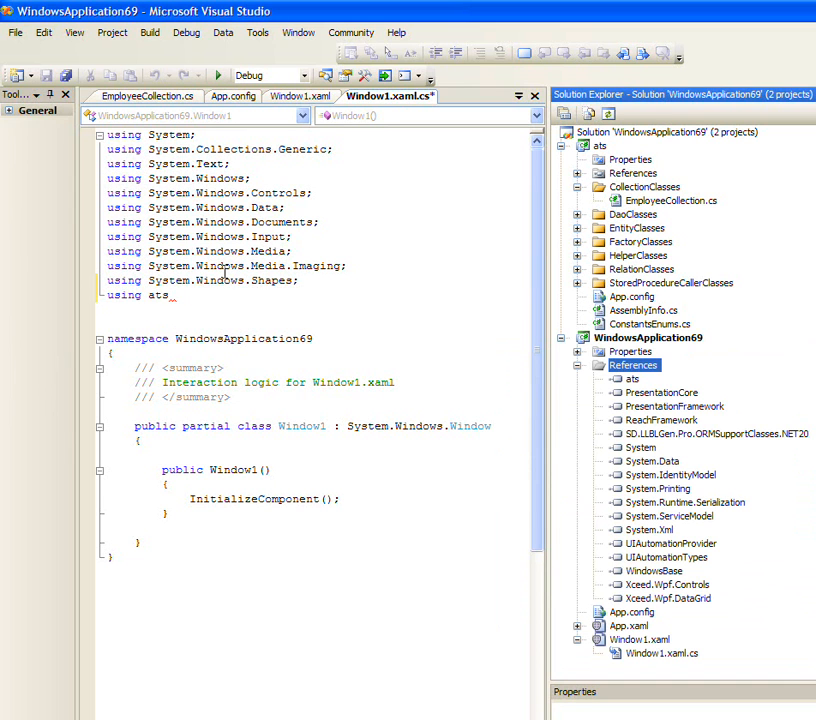
pyautogui.write('.CollectionClasses;')
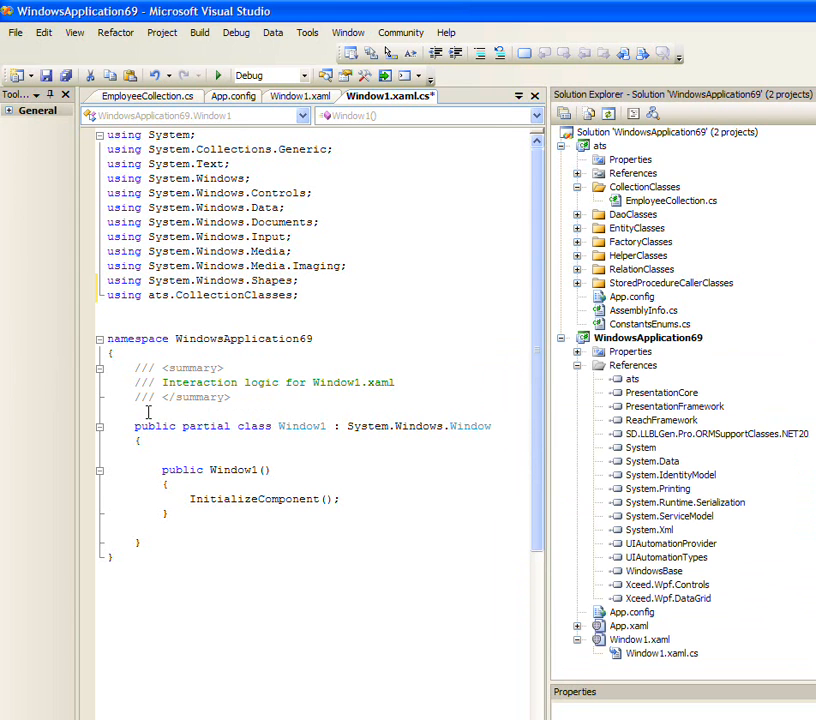
pyautogui.moveTo(218, 449)
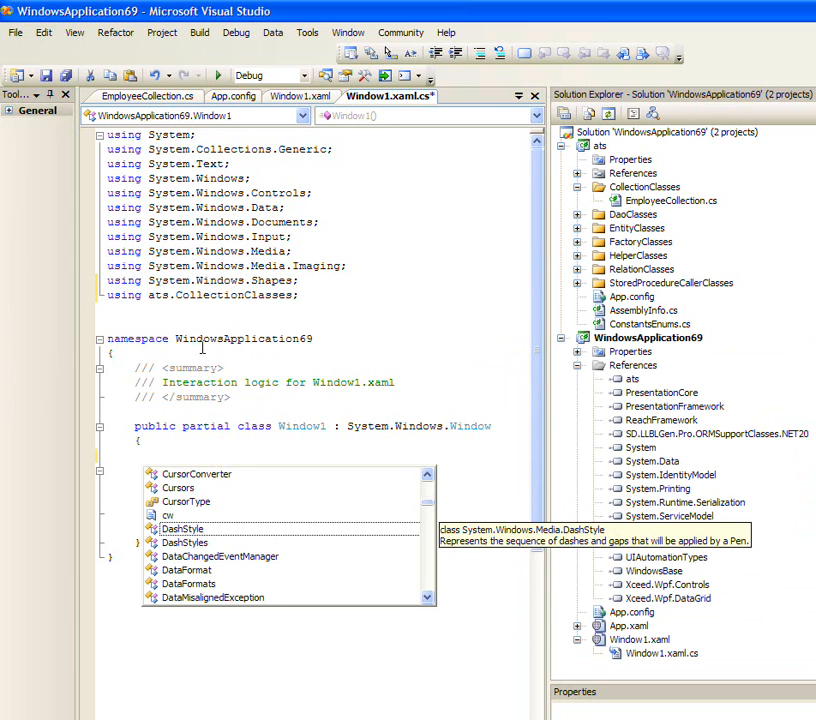
# Add using directives for Xceed.Wpf, Xceed.Wpf.Controls and Xceed.Wpf.DataGrid using IntelliSense
pyautogui.press('Escape')
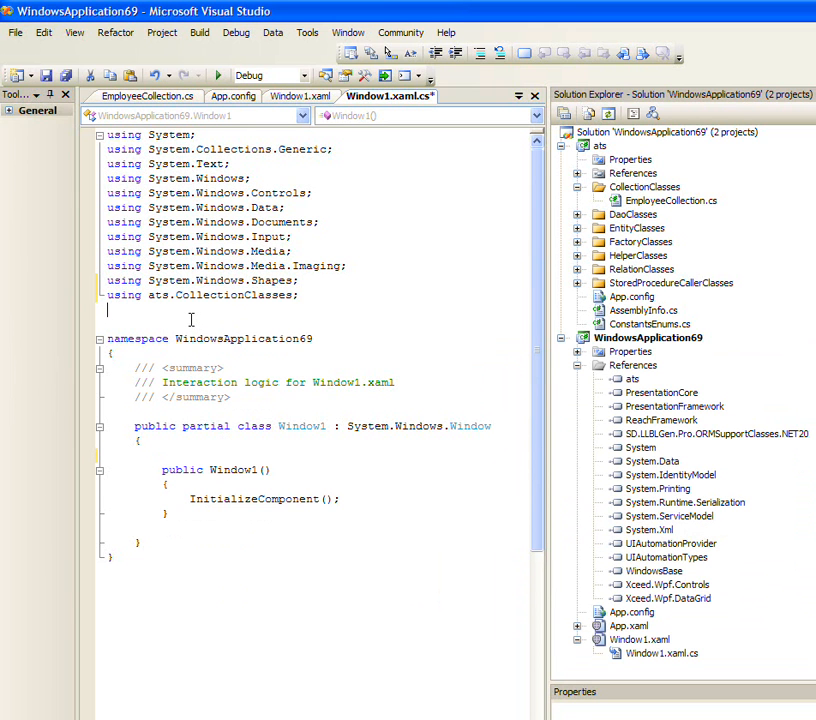
pyautogui.write('using')
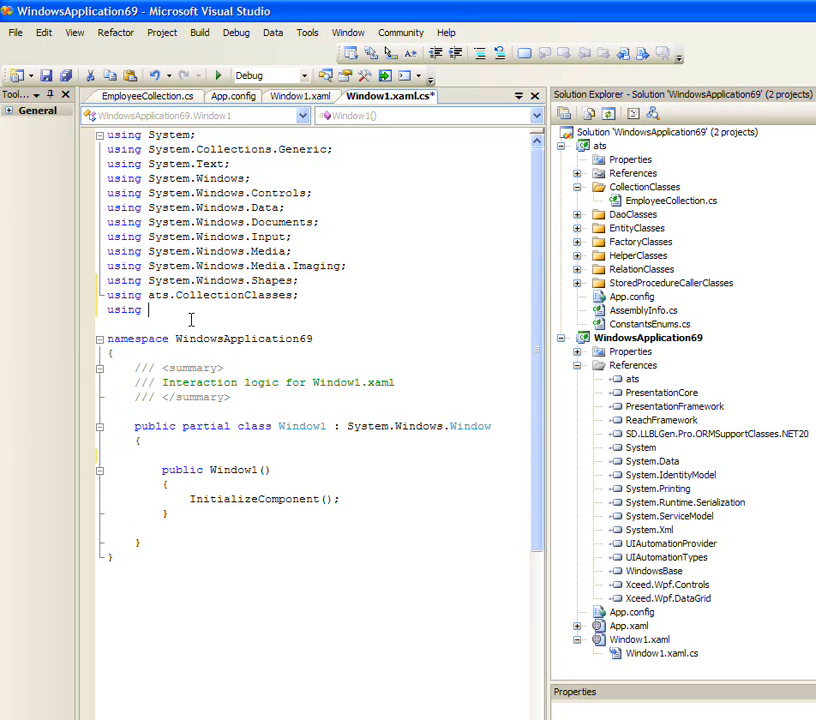
pyautogui.write('Xceed.Wpf;')
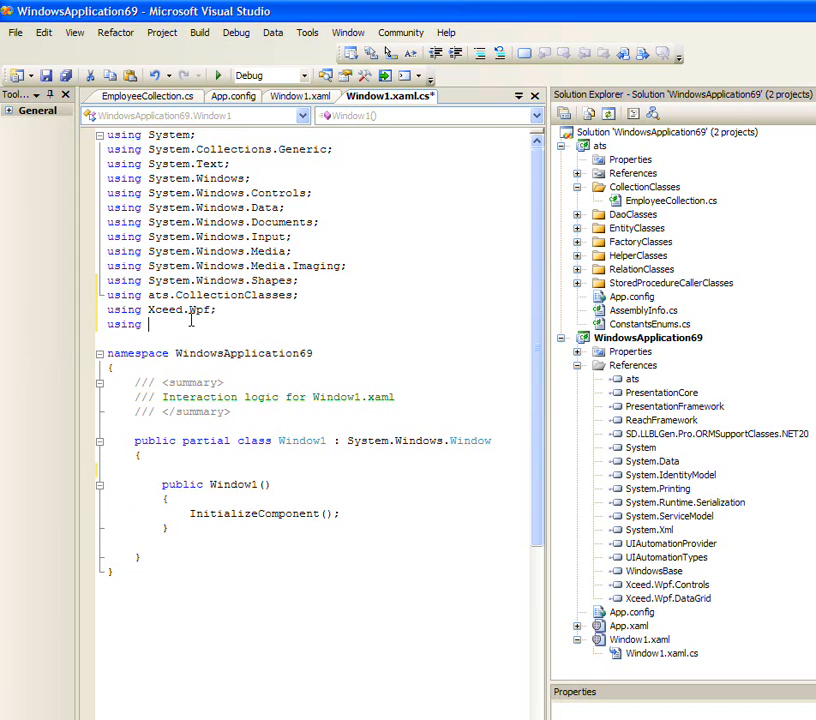
pyautogui.write('Xceed.')
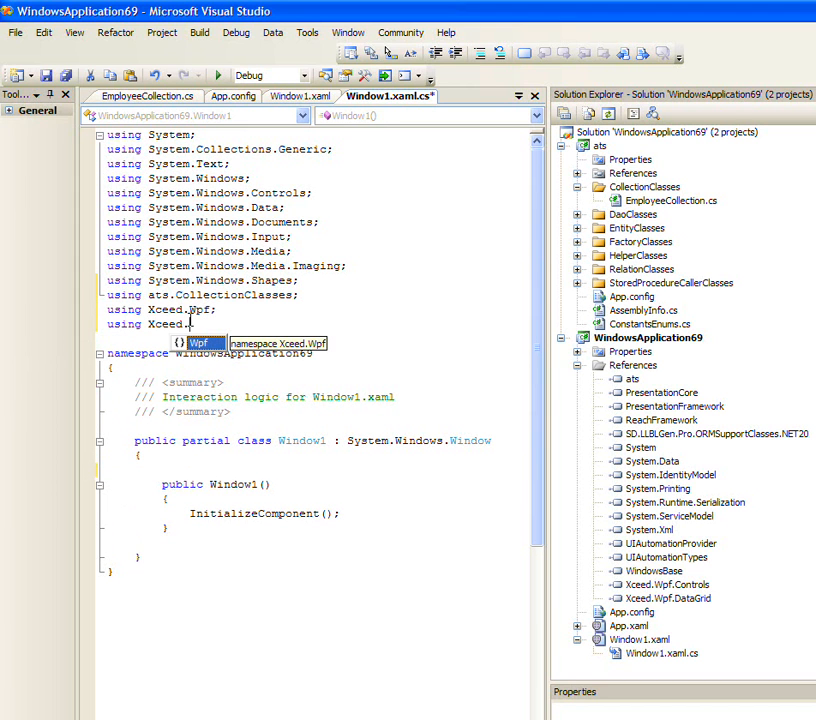
pyautogui.write('.Controls;')
pyautogui.write('using Xcee')
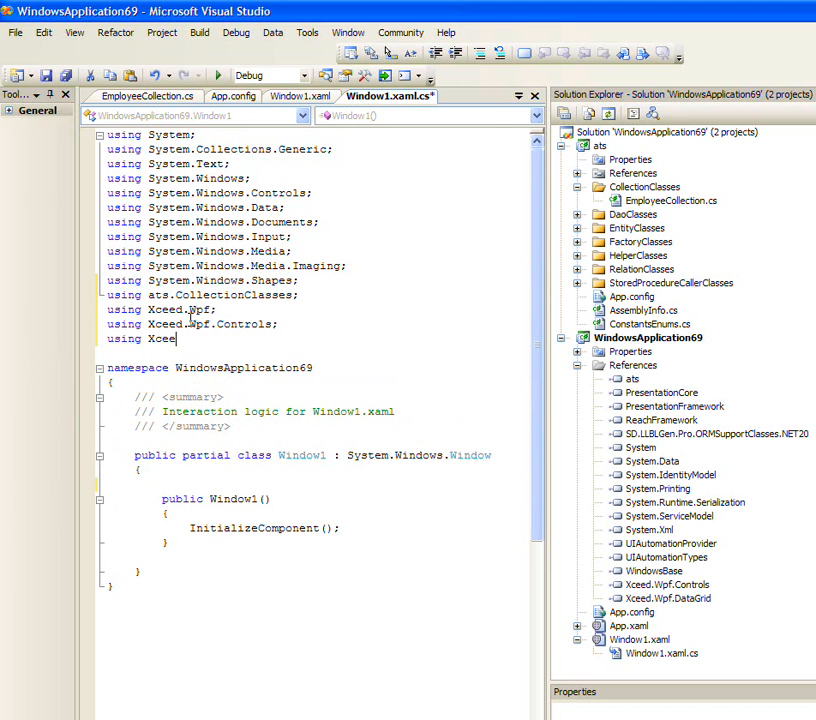
pyautogui.write('.Wpf.DataGrid;')
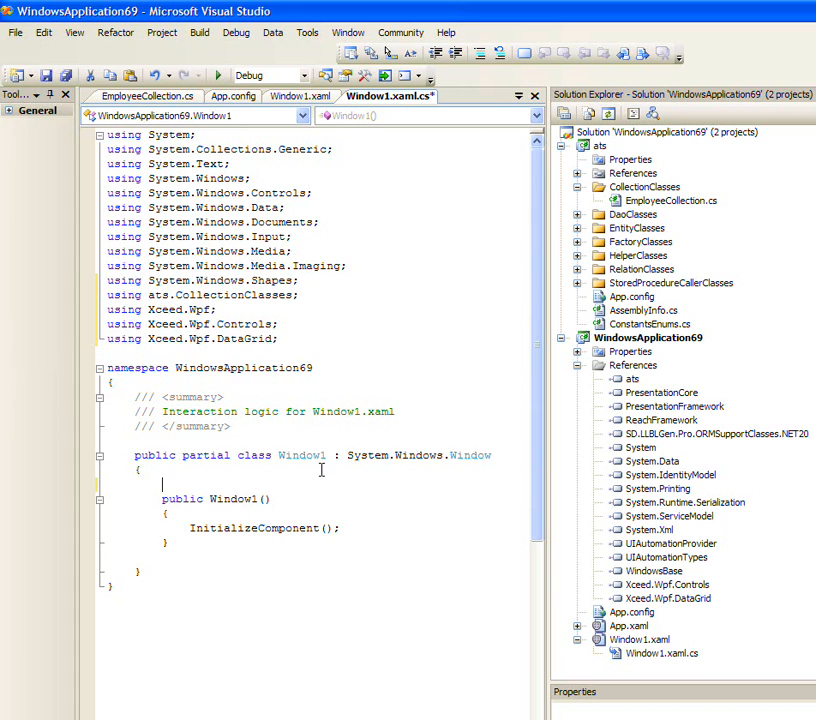
pyautogui.write('Da')
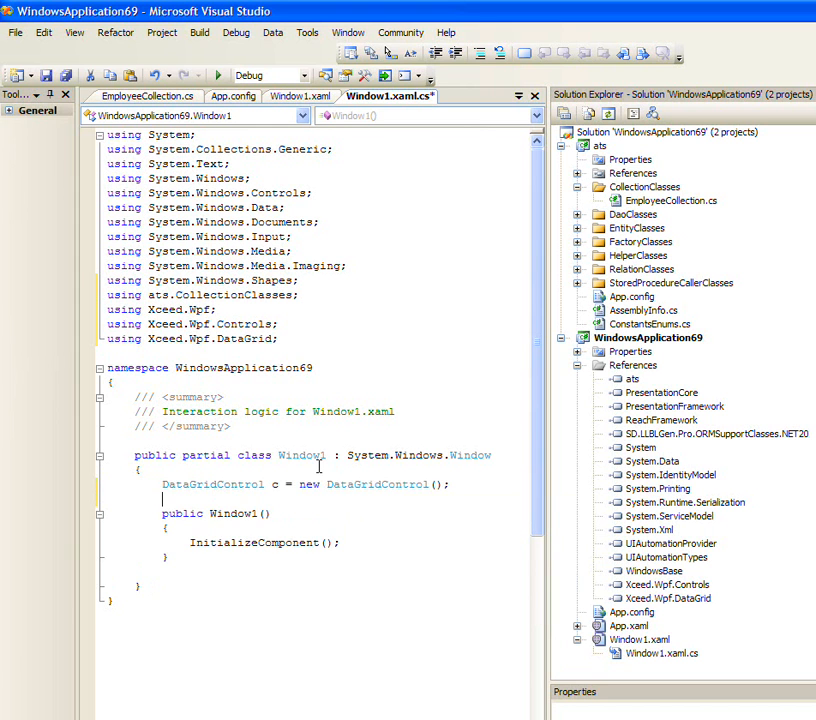
# Declare the field ec as a new EmployeeCollection in Window1
pyautogui.write('EmployeeCollection')
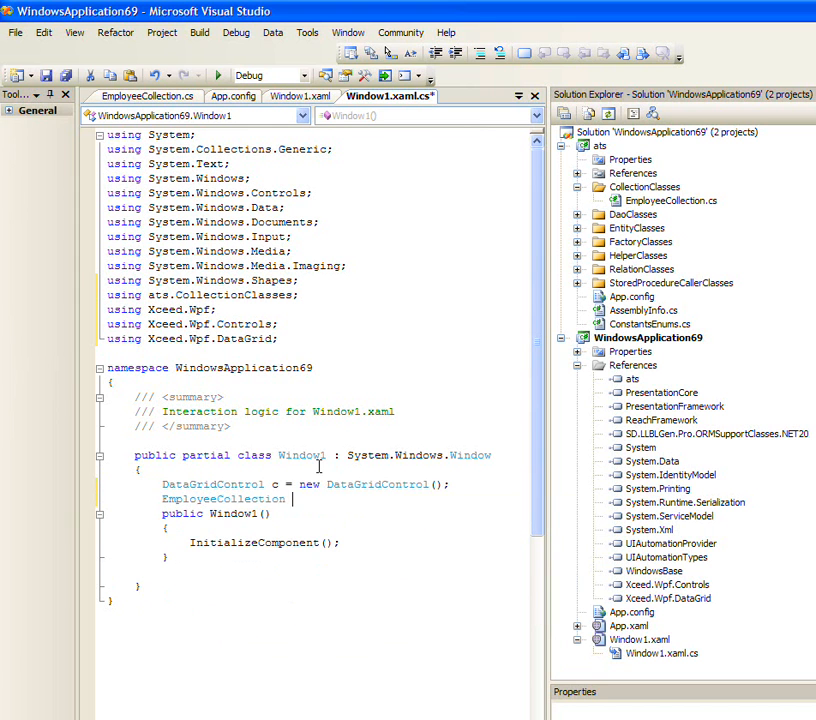
pyautogui.write('ec = new EmployeeCollection();')
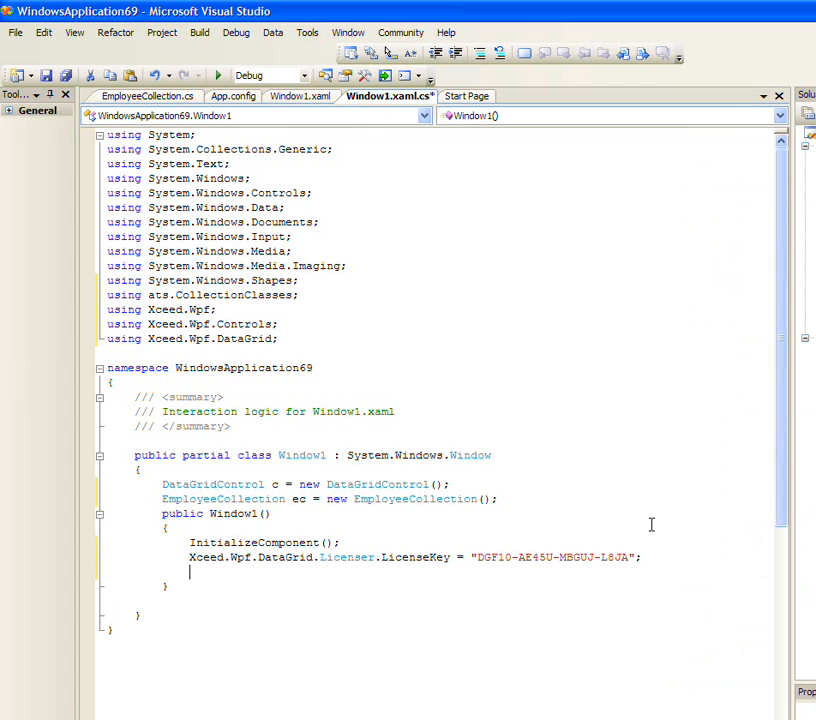
# Set the grid c as the window content and bind c.ItemsSource to ec
pyautogui.write('this.Content=')
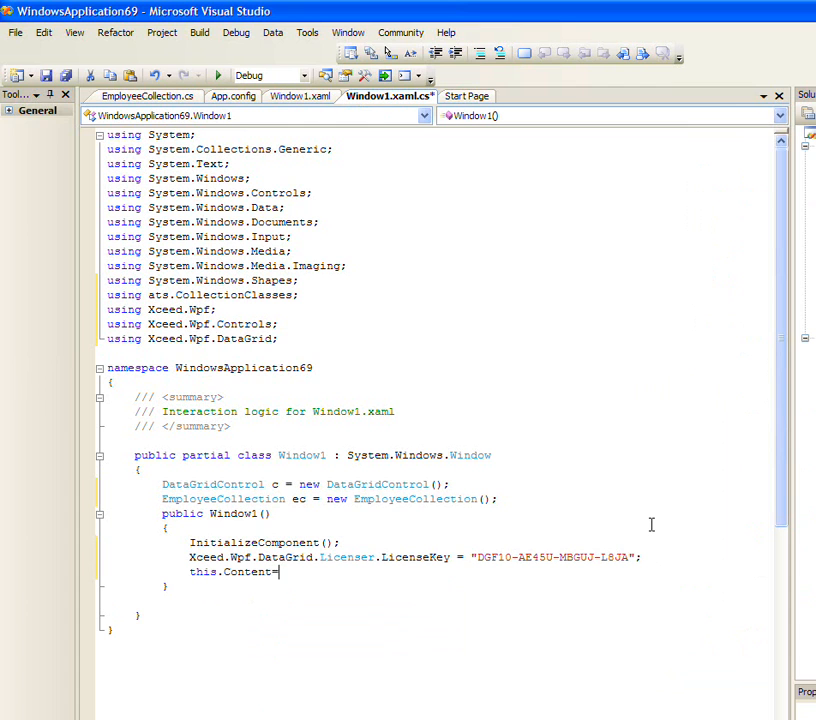
pyautogui.write('c;')
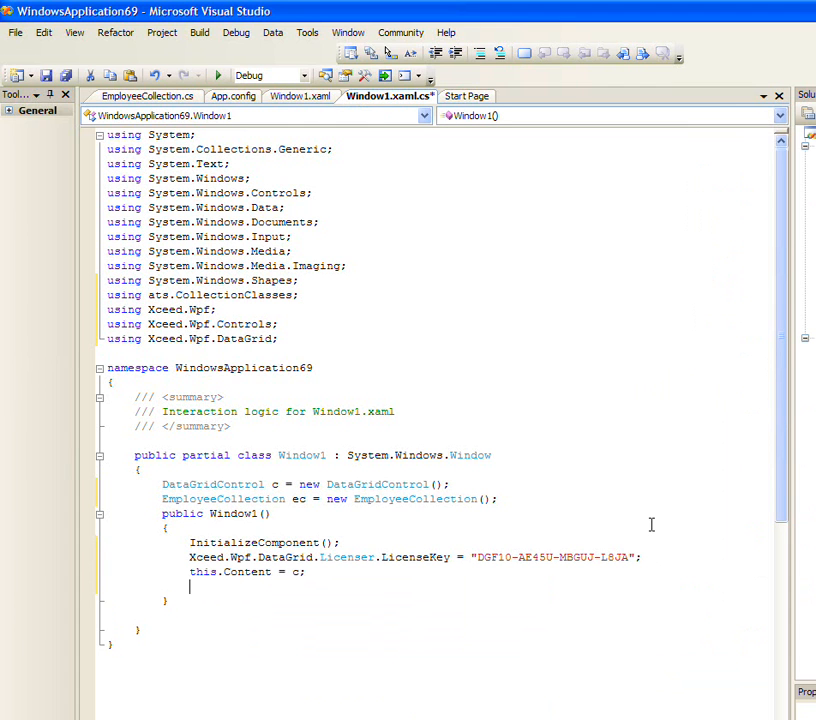
pyautogui.write('c')
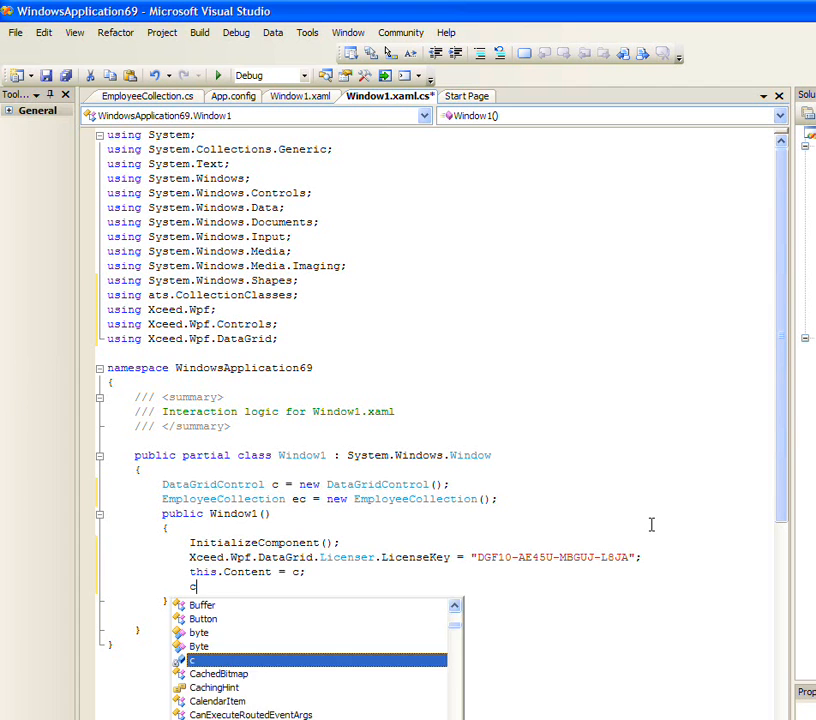
pyautogui.write('.ItemsSource')
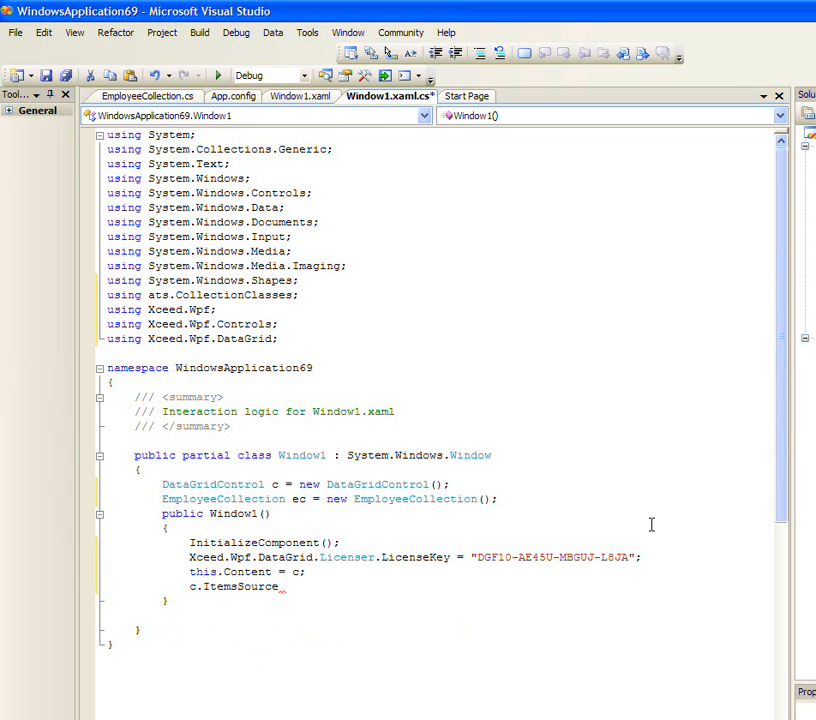
pyautogui.write('=')
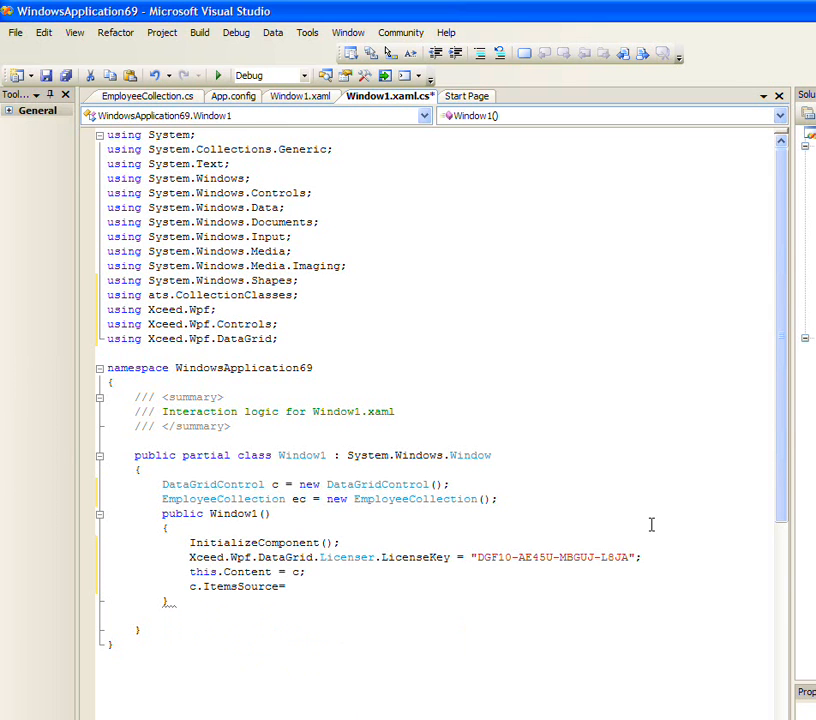
# Insert ec.GetMulti(null) before the ItemsSource binding and launch the app
pyautogui.click(342, 543)
pyautogui.write('ec.')
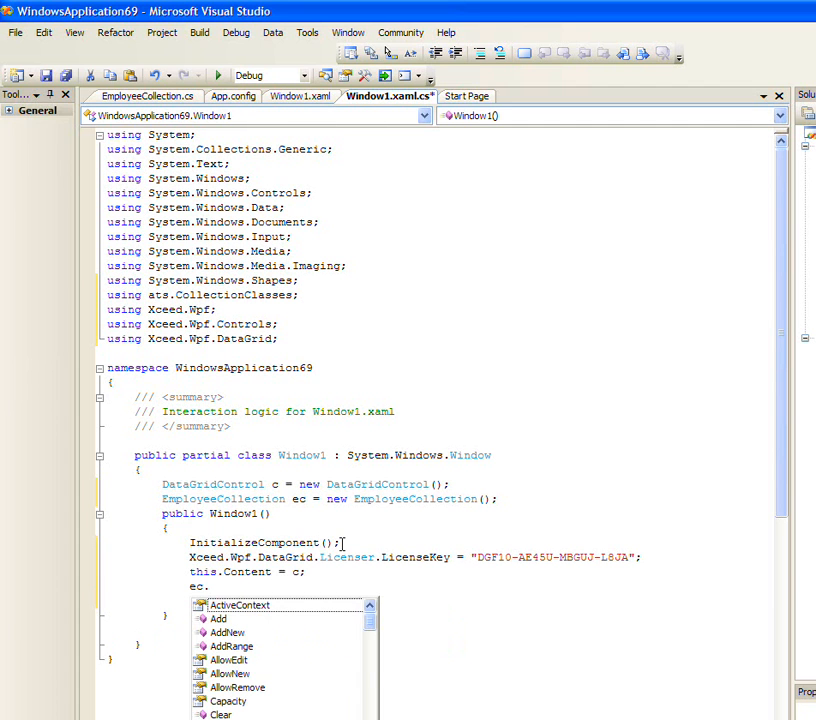
pyautogui.write('GetMulti(null);')
pyautogui.write('c.ItemsSource = ec;')
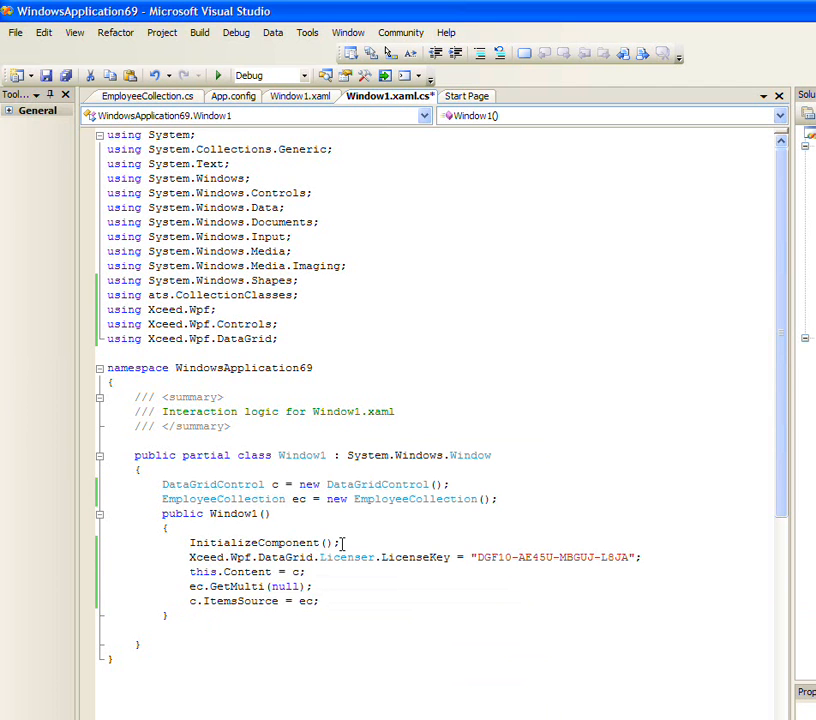
pyautogui.click(218, 75)
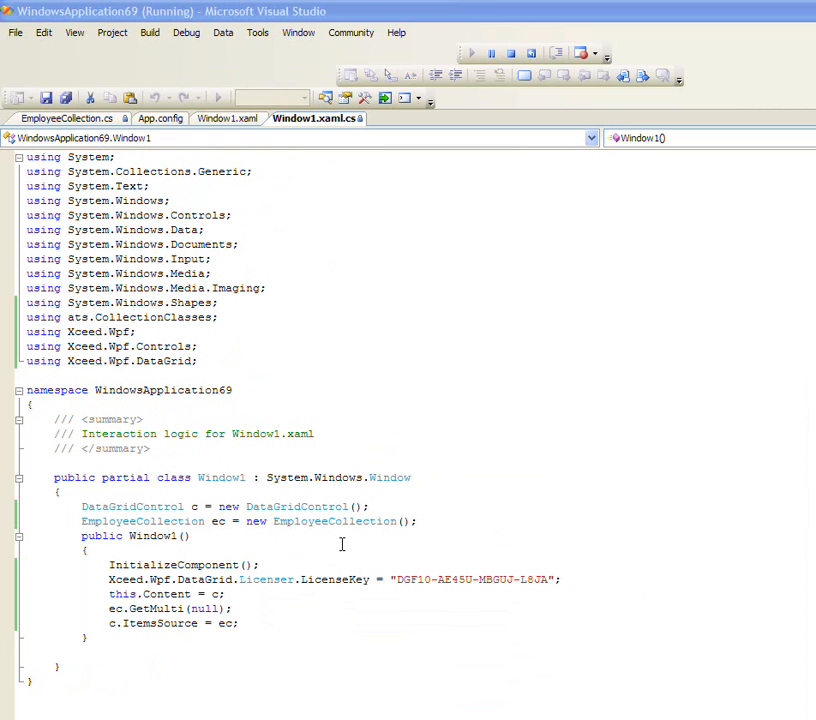
# Append 'son' to employee 1's last name, making it Heyerson, and commit the edit
pyautogui.click(470, 53)
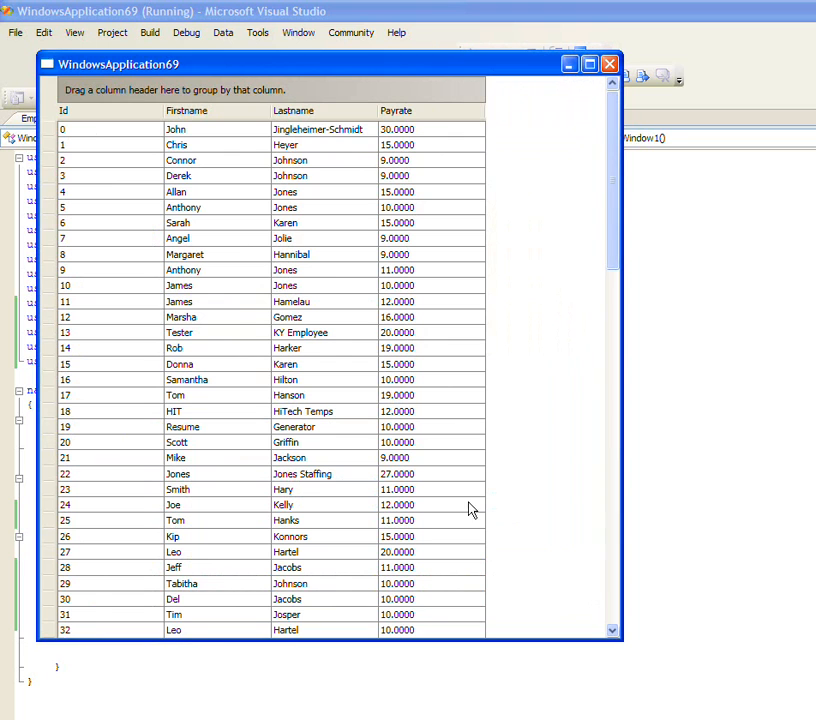
pyautogui.moveTo(207, 150)
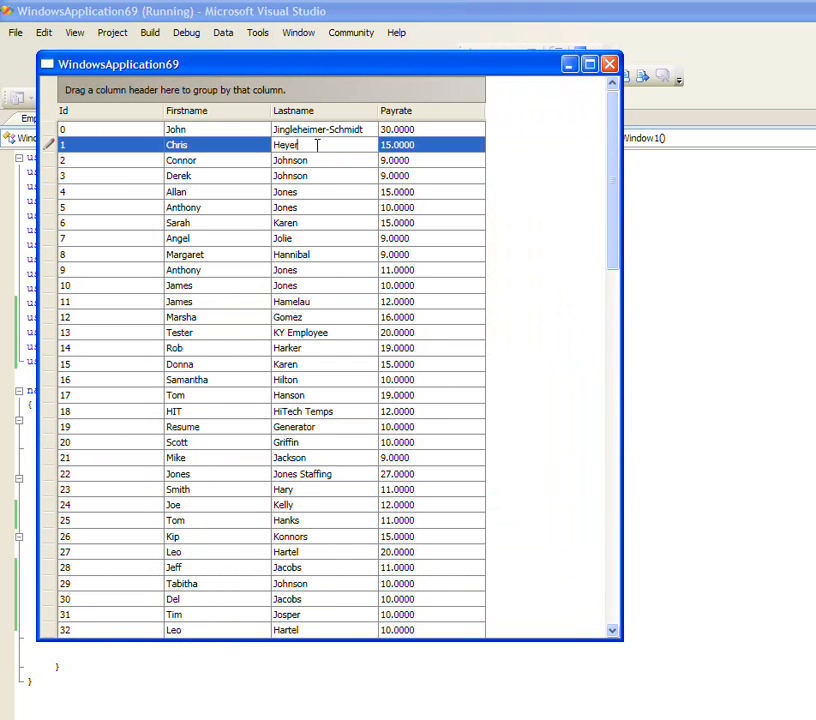
pyautogui.write('son')
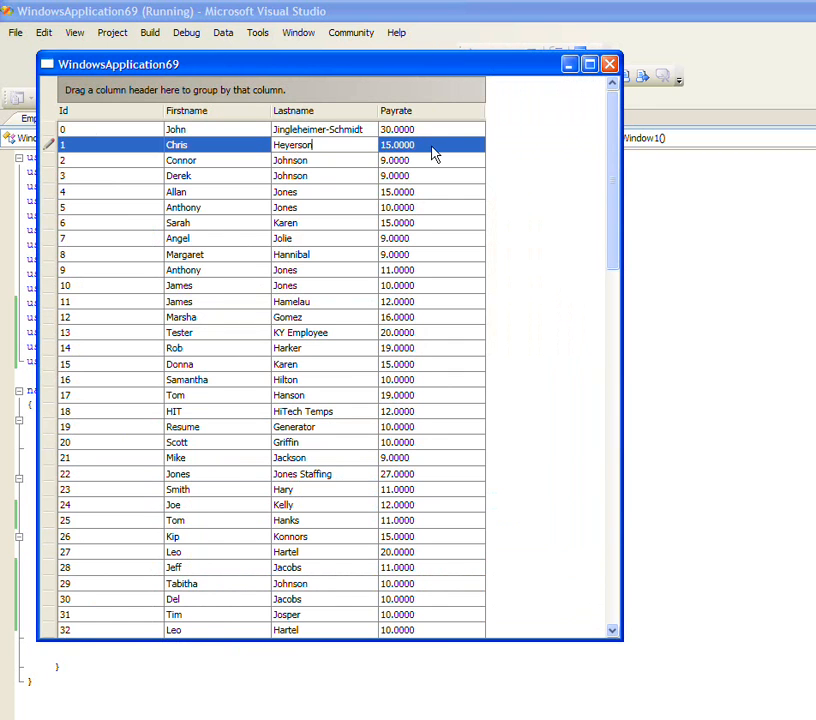
pyautogui.click(290, 160)
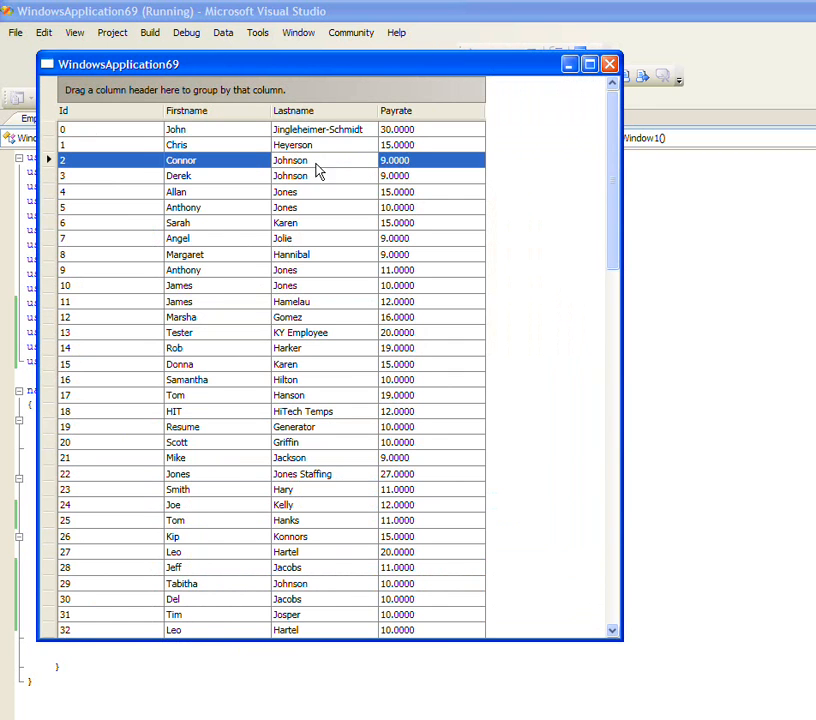